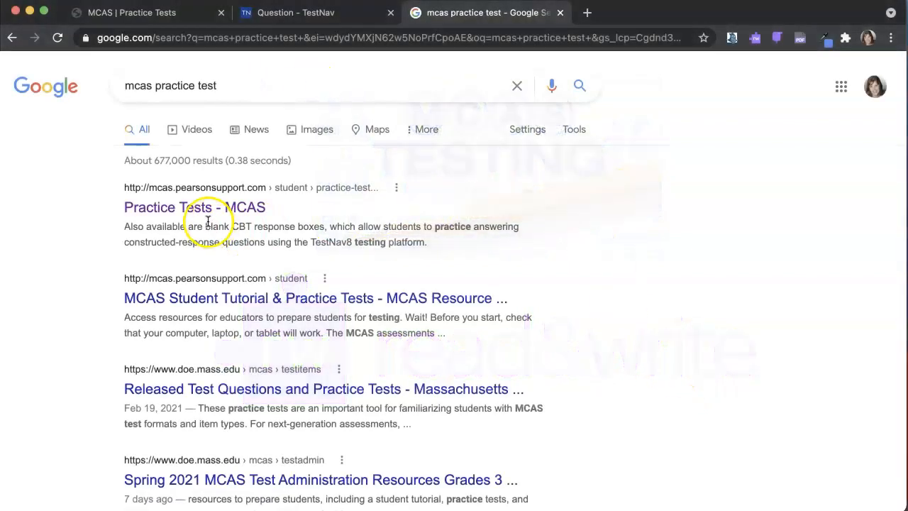
# Step: Go to the MCAS practice tests page, choose English Language Arts, and expand Grade 3 Practice Tests
pyautogui.click(194, 207)
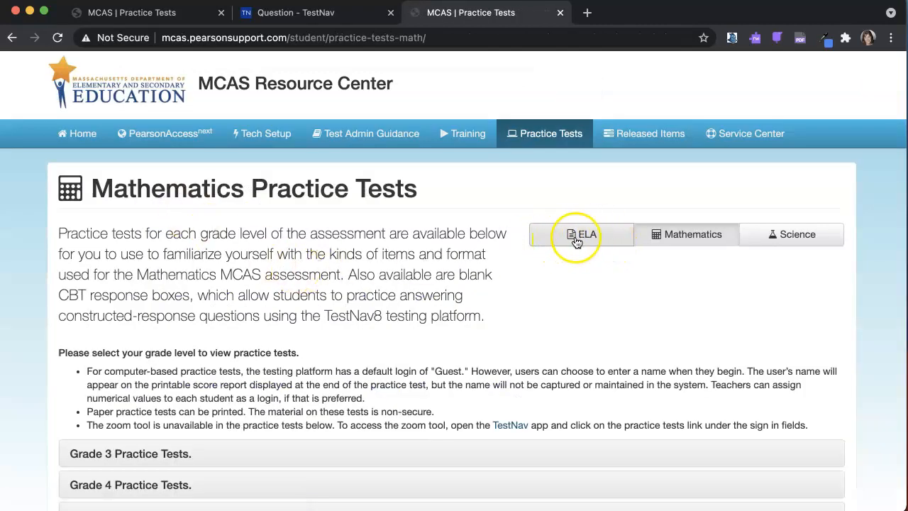
pyautogui.click(580, 234)
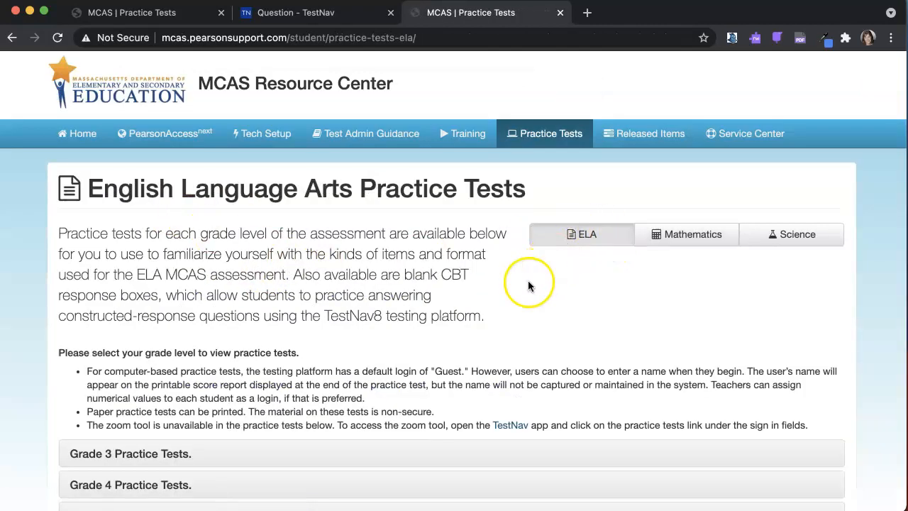
pyautogui.scroll(-3)
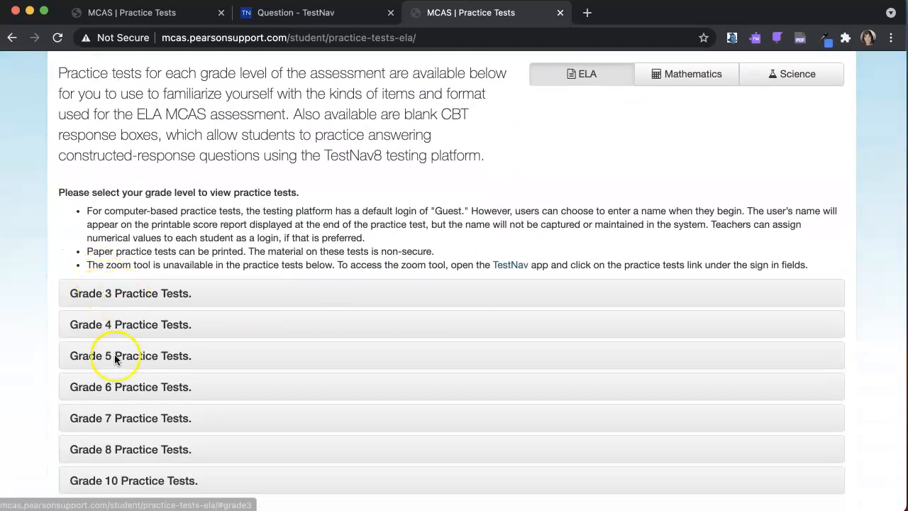
pyautogui.click(131, 293)
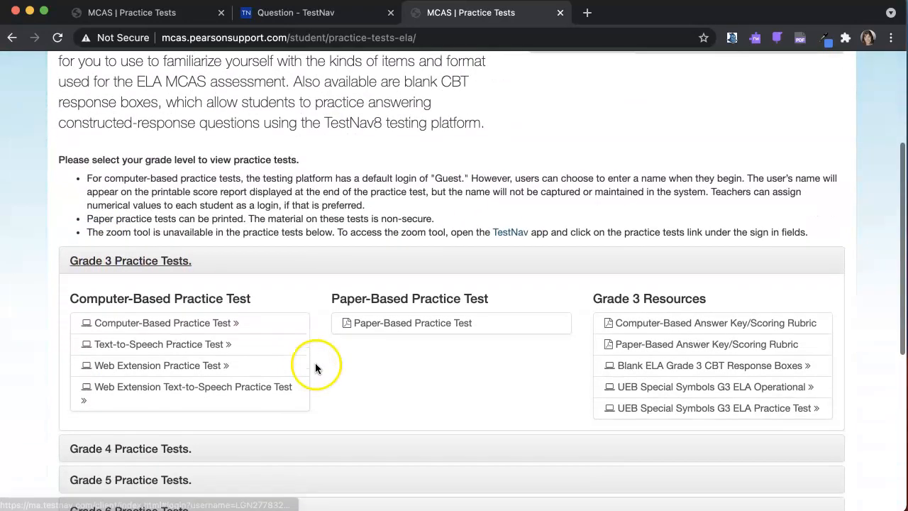
pyautogui.scroll(-3)
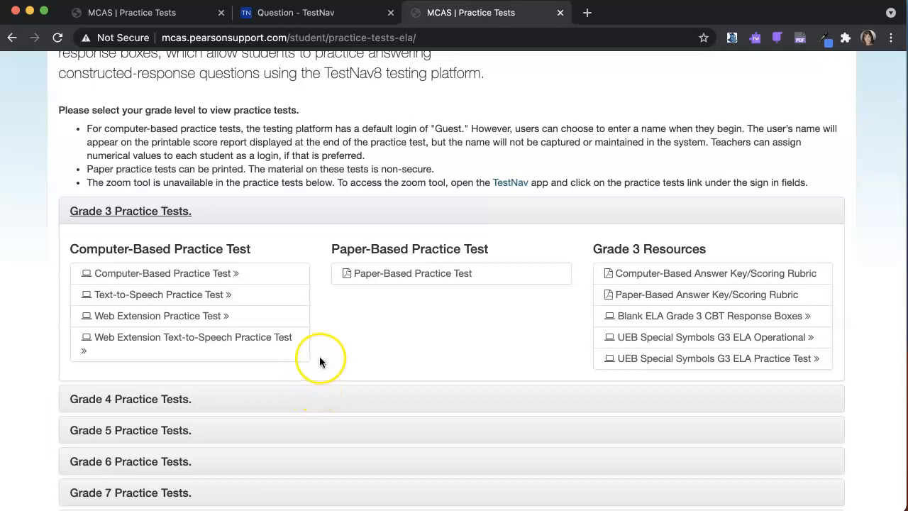
pyautogui.moveTo(212, 355)
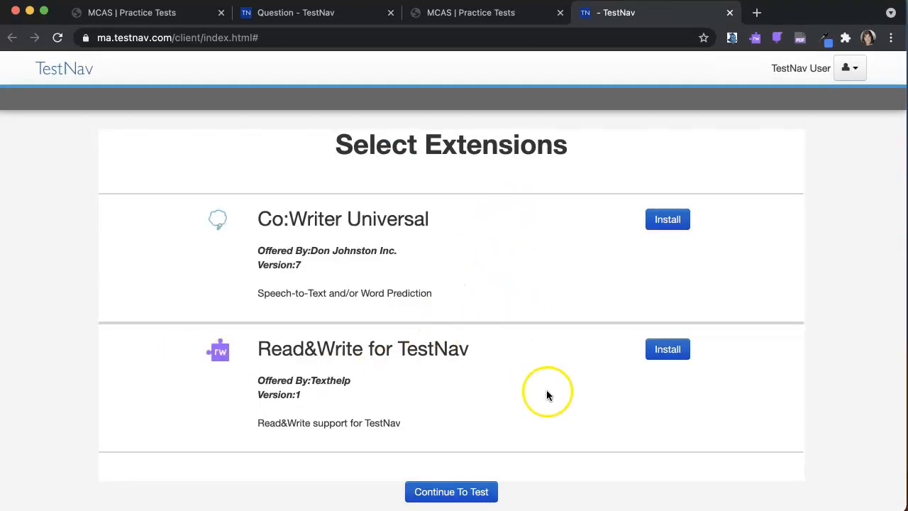
pyautogui.moveTo(228, 305)
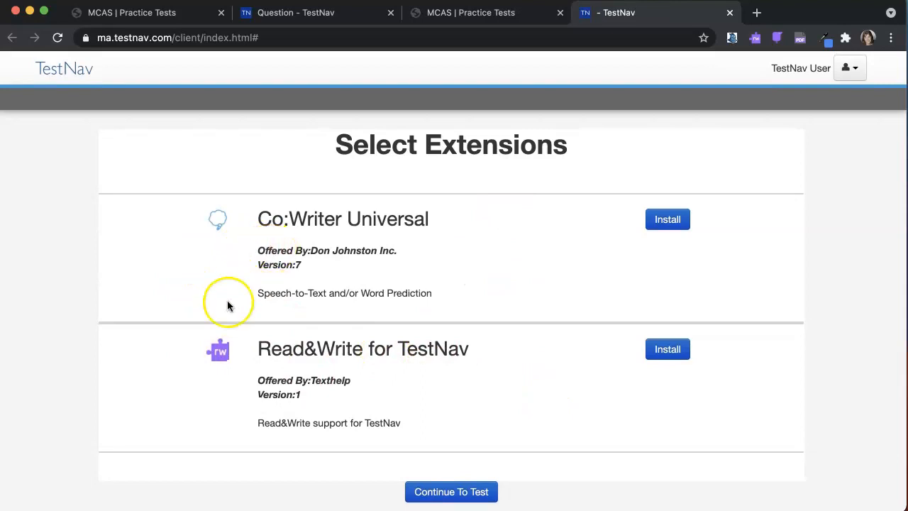
pyautogui.moveTo(374, 390)
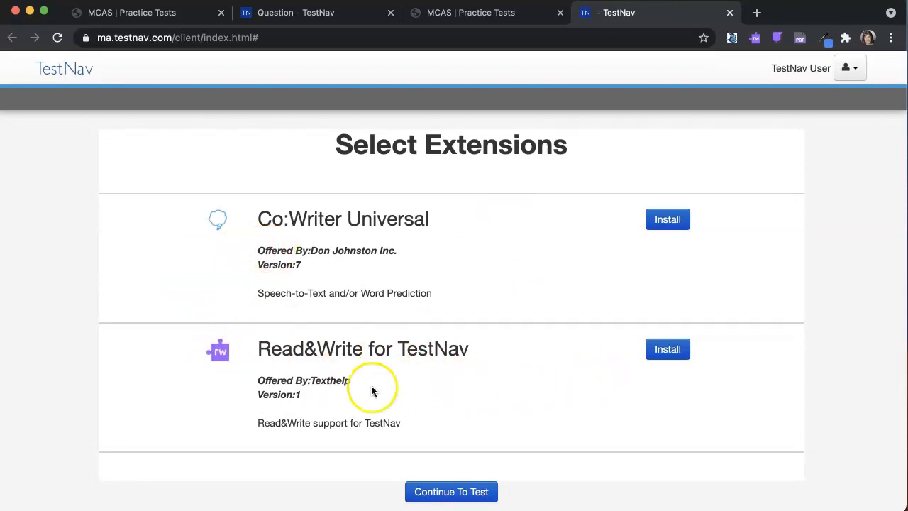
# Step: Install the Read&Write for TestNav extension from the Select Extensions page
pyautogui.click(667, 349)
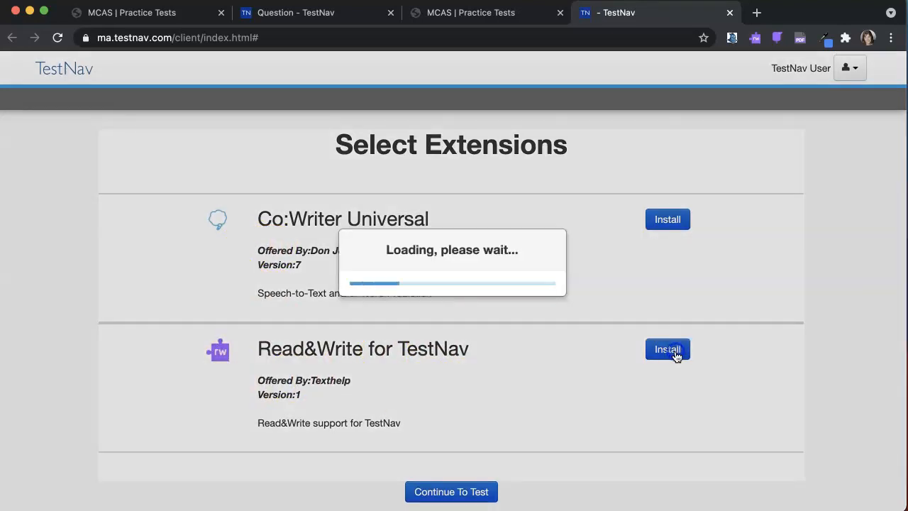
pyautogui.click(667, 349)
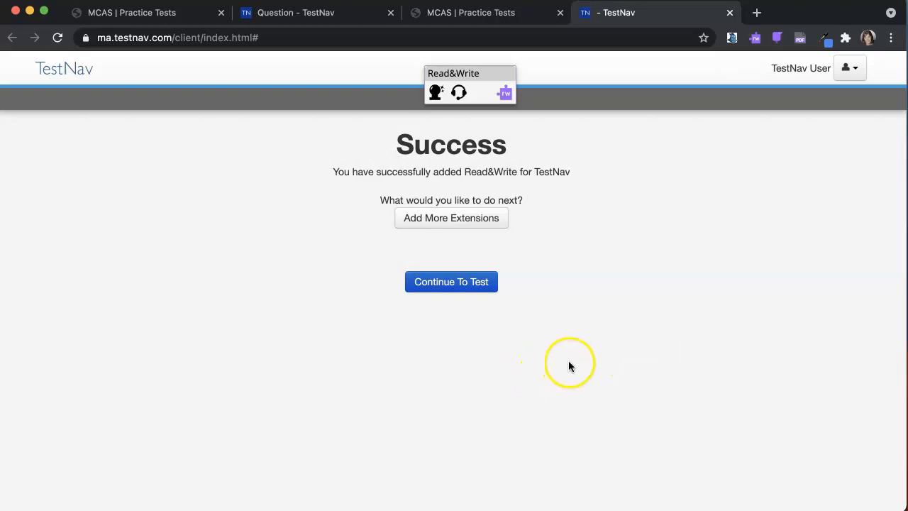
pyautogui.moveTo(743, 339)
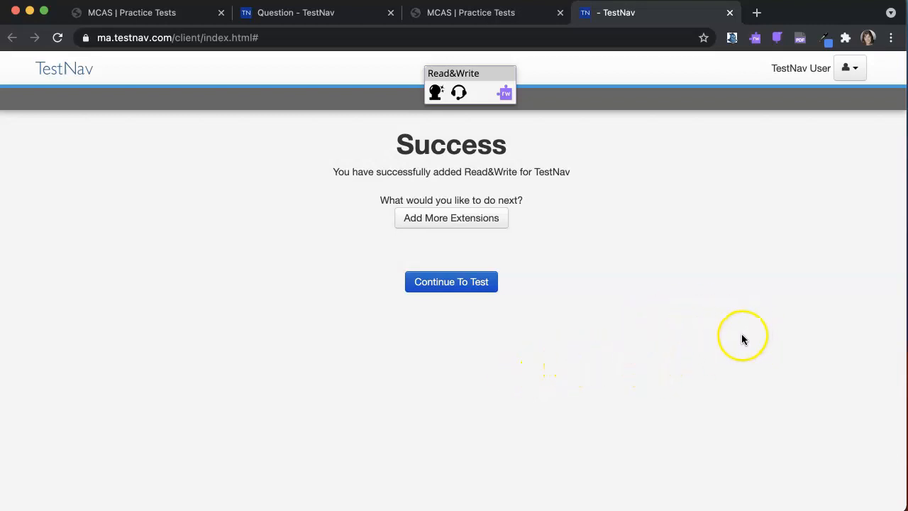
pyautogui.moveTo(451, 280)
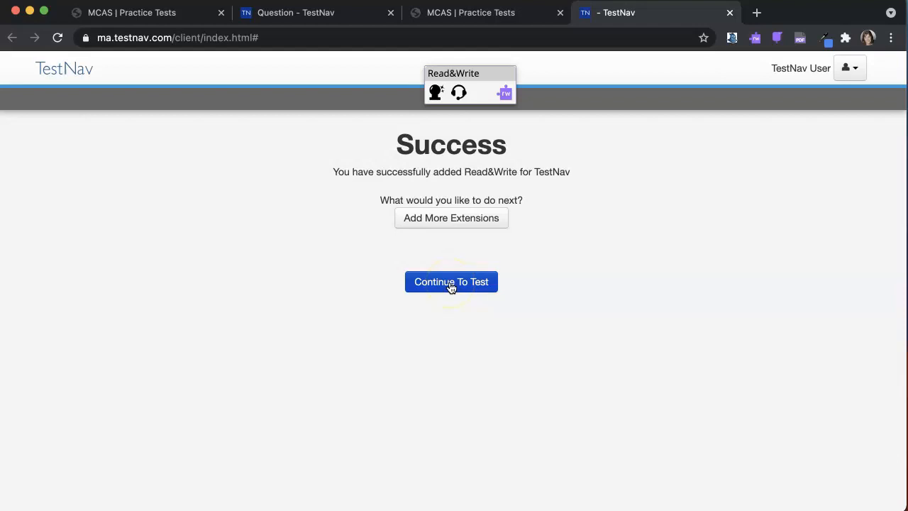
# Step: Continue to the test as Guest and start Session 1 to reach 'Willy Wriggler's Wheels'
pyautogui.click(451, 281)
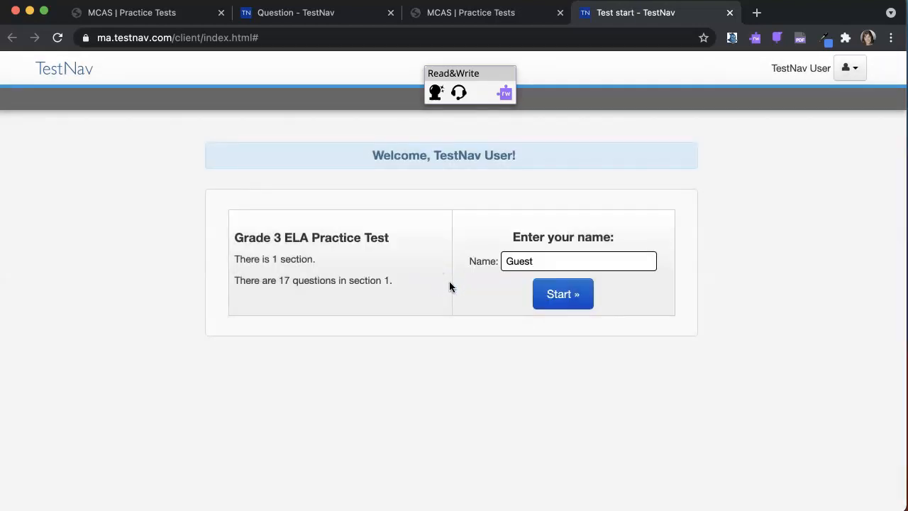
pyautogui.click(562, 293)
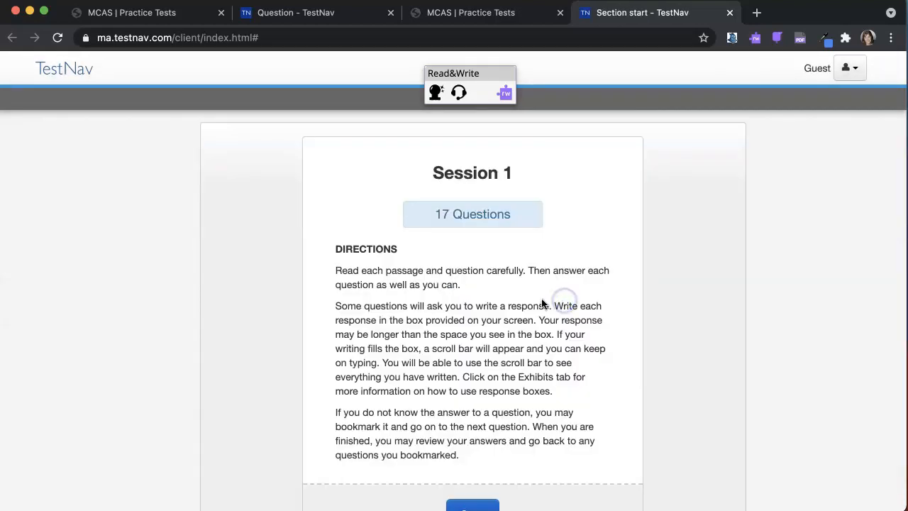
pyautogui.scroll(-3)
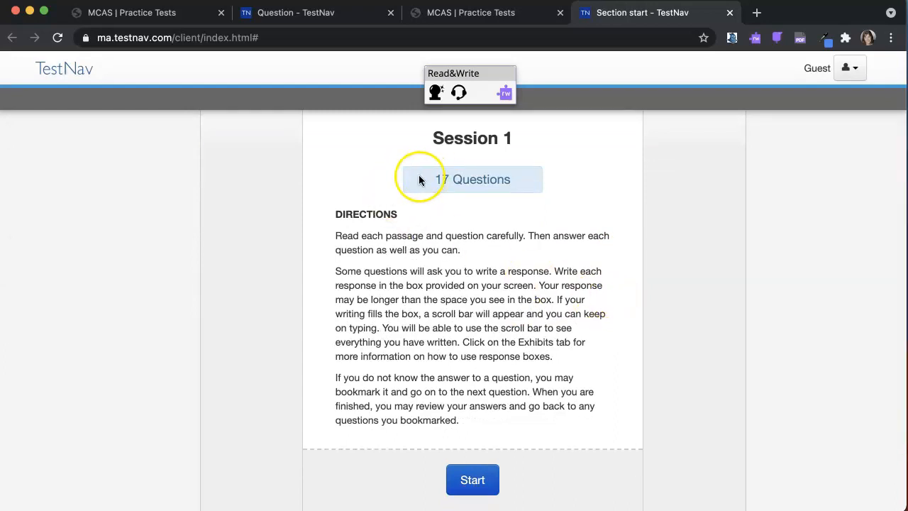
pyautogui.moveTo(505, 488)
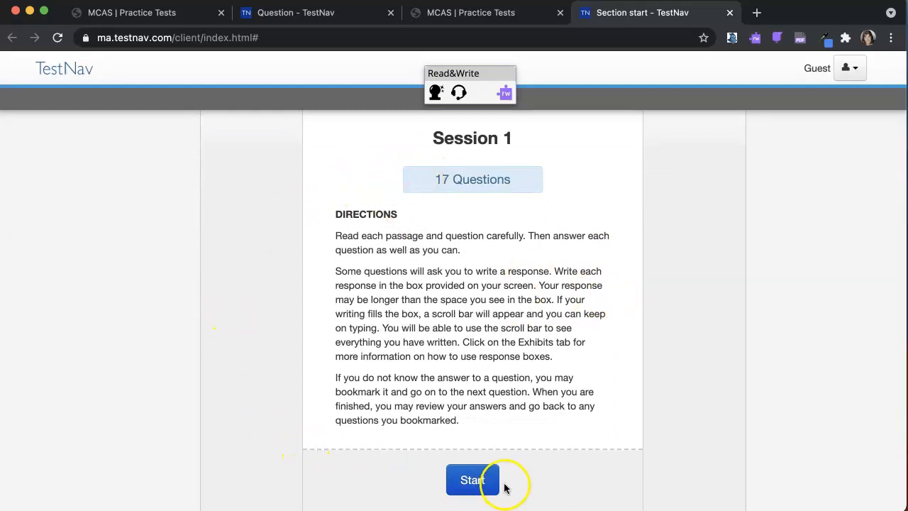
pyautogui.click(472, 480)
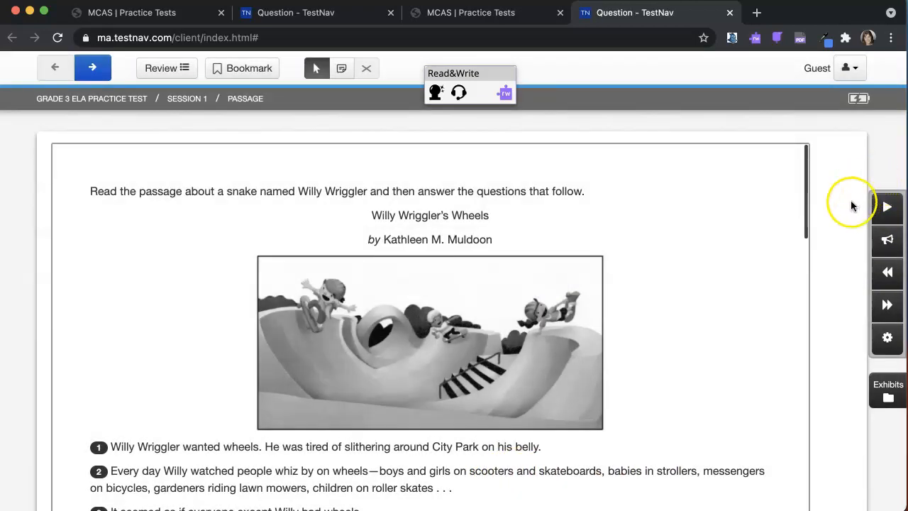
pyautogui.moveTo(828, 275)
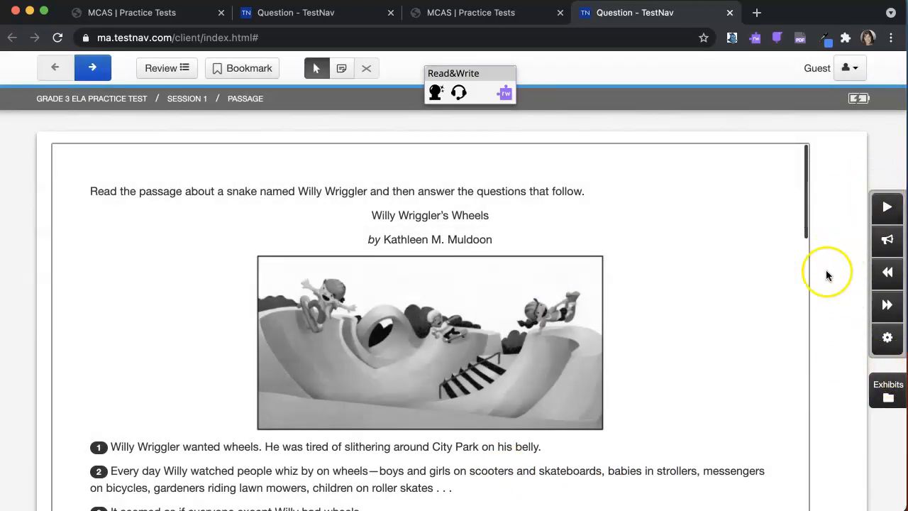
pyautogui.moveTo(886, 239)
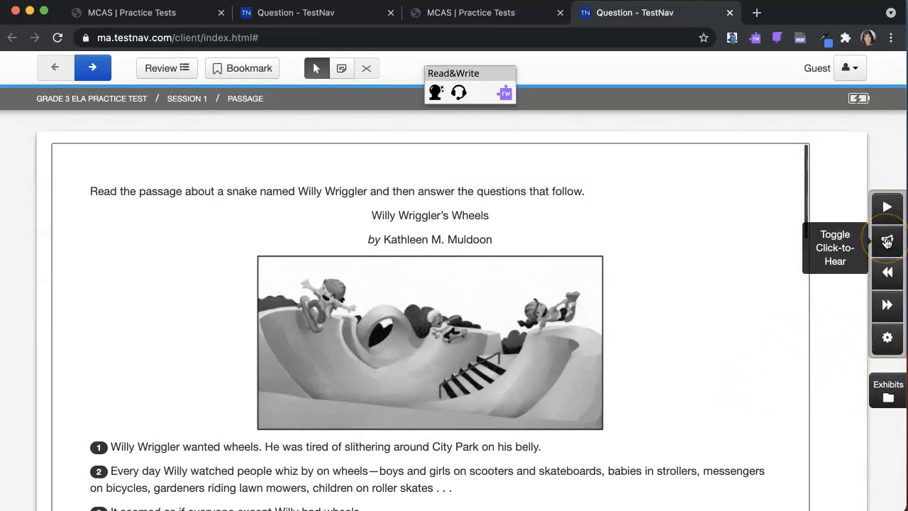
pyautogui.moveTo(886, 241)
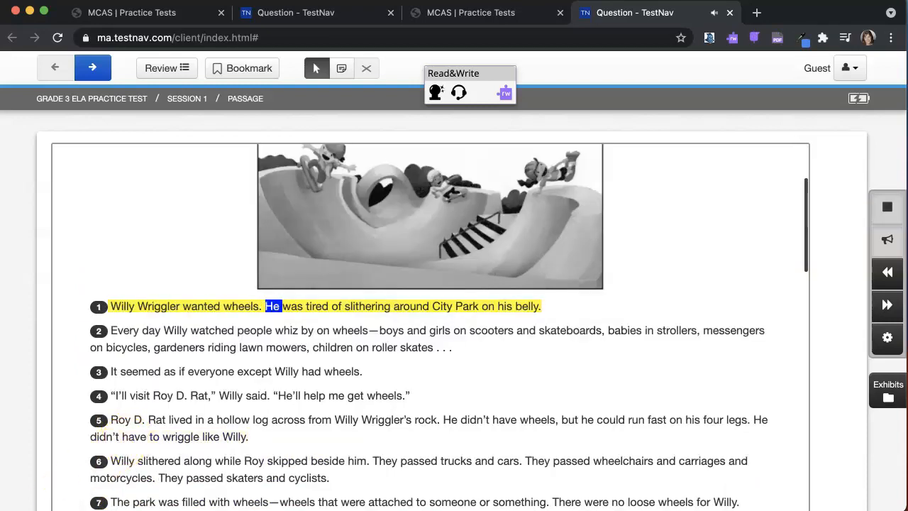
# Step: Scroll back up the passage after it is read aloud with highlighting
pyautogui.scroll(3)
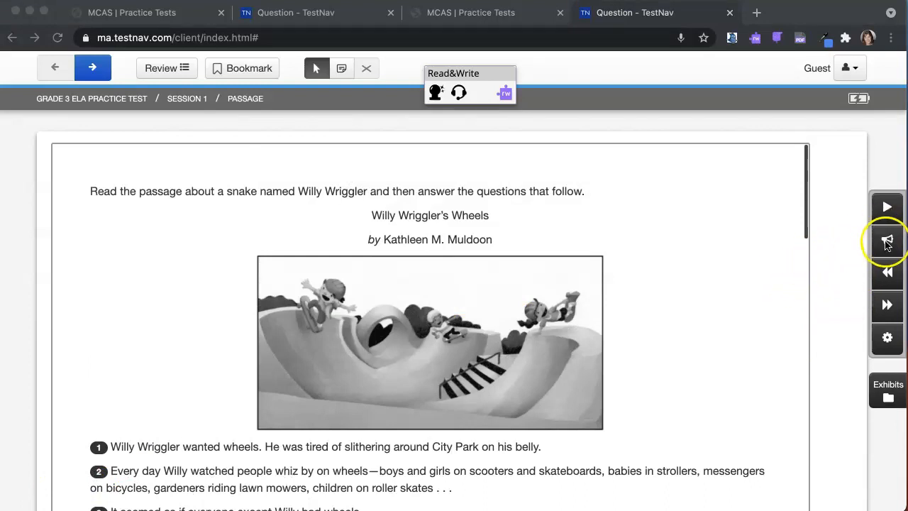
pyautogui.moveTo(887, 338)
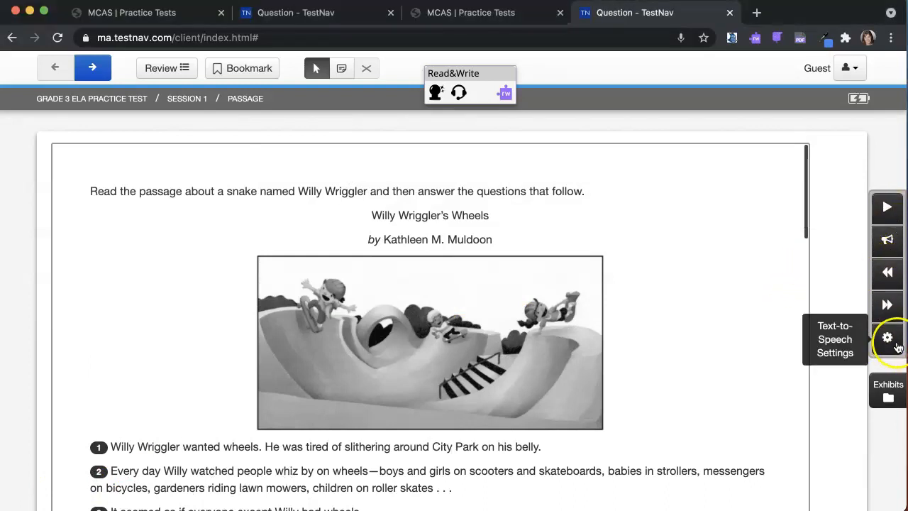
# Step: Show the Text-to-Speech Settings panel with Normal speed and 70% volume
pyautogui.click(888, 337)
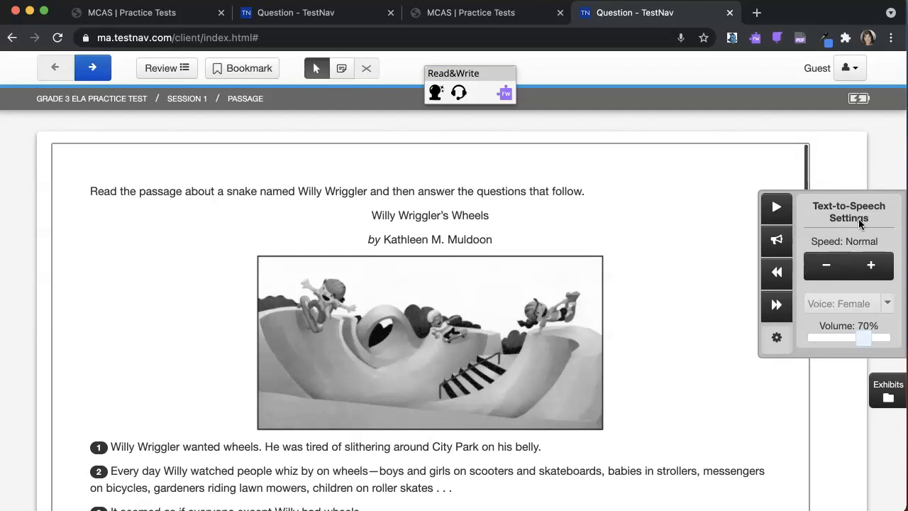
pyautogui.moveTo(834, 332)
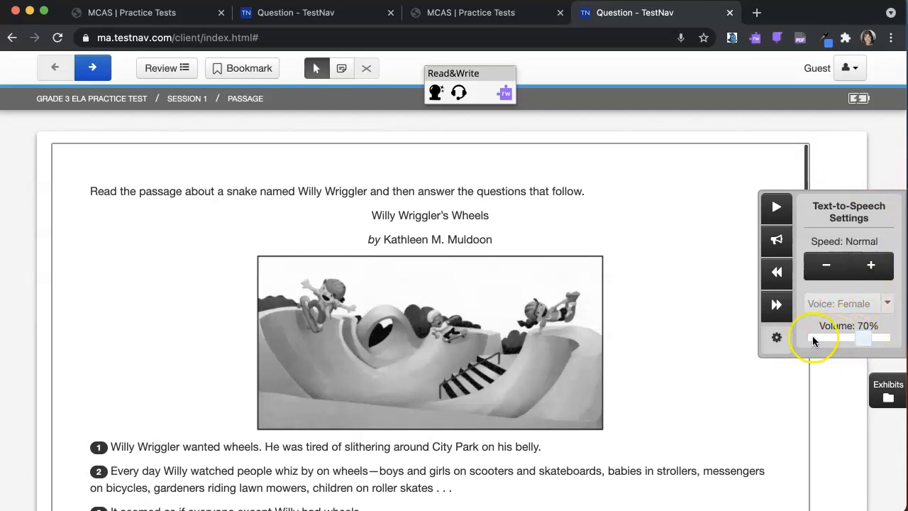
pyautogui.moveTo(844, 349)
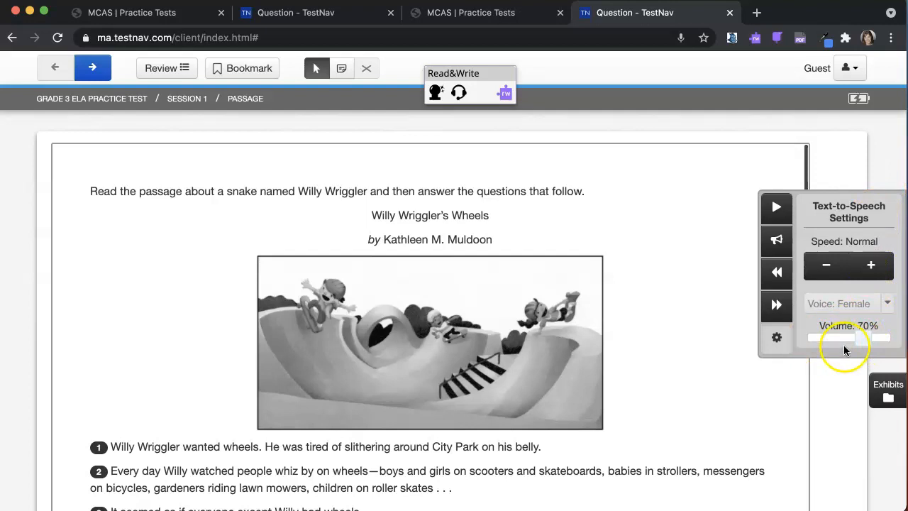
pyautogui.moveTo(825, 265)
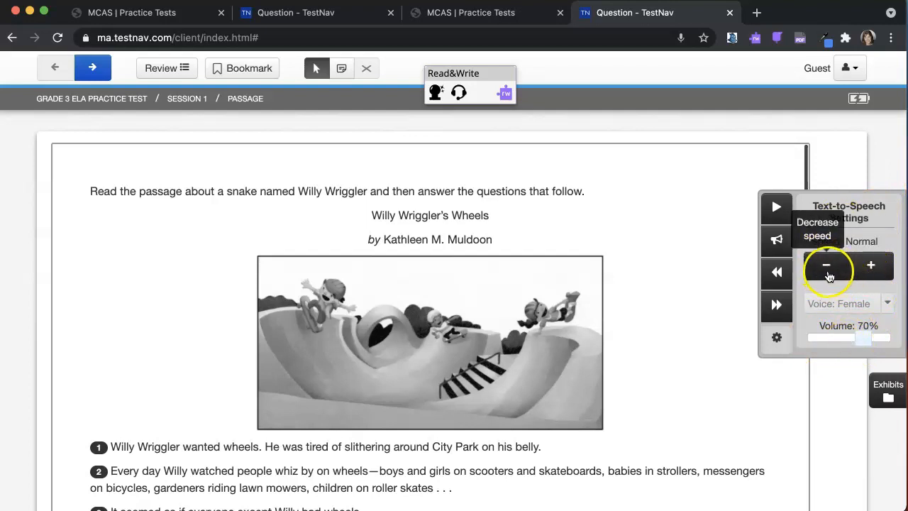
pyautogui.moveTo(871, 266)
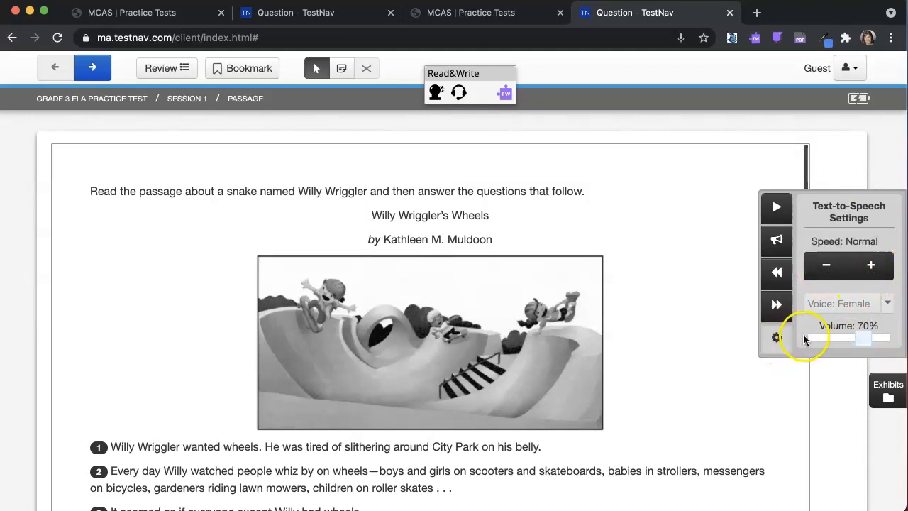
pyautogui.moveTo(777, 337)
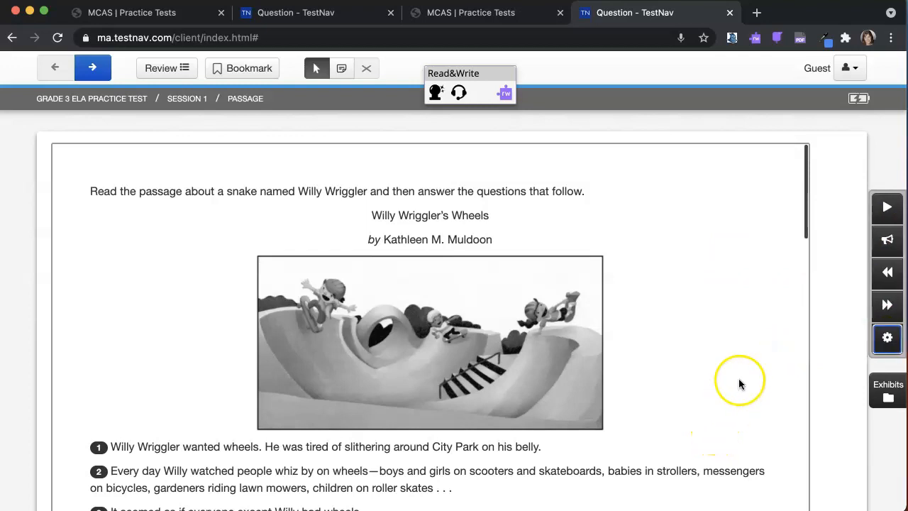
pyautogui.moveTo(645, 354)
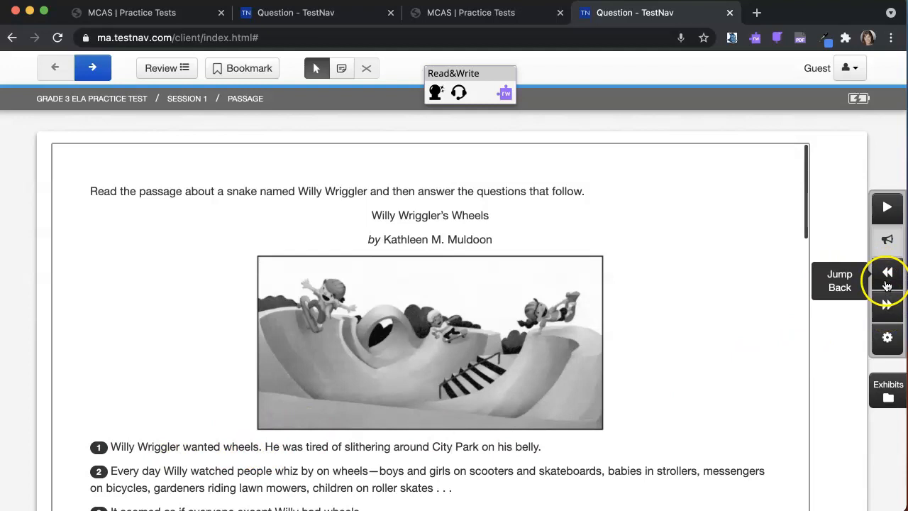
pyautogui.moveTo(888, 303)
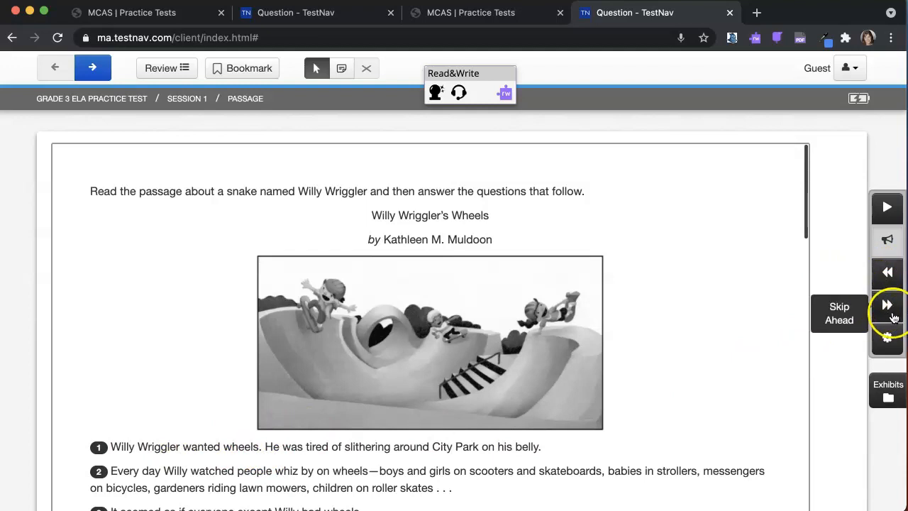
pyautogui.moveTo(888, 207)
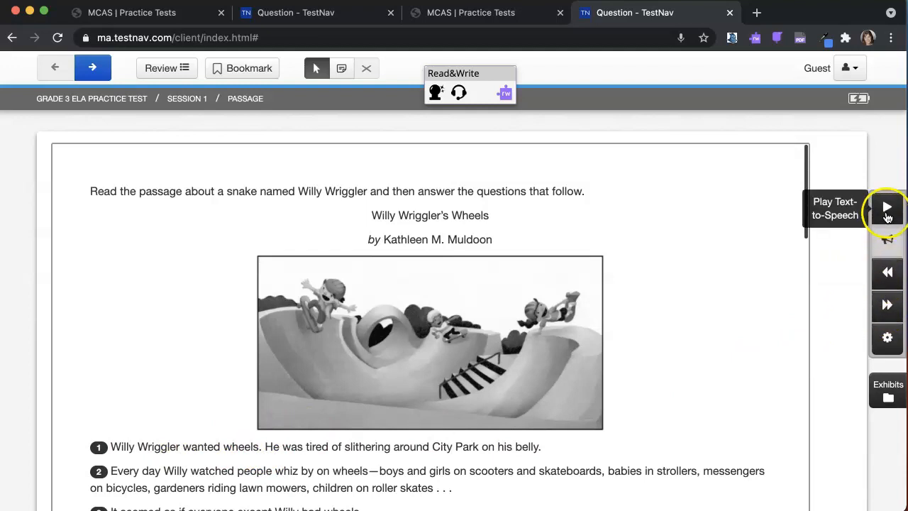
pyautogui.moveTo(888, 240)
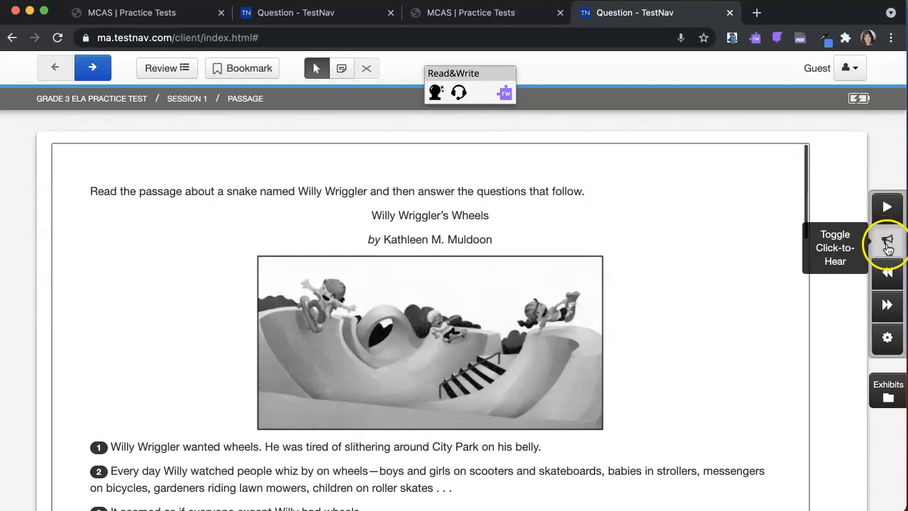
pyautogui.moveTo(783, 339)
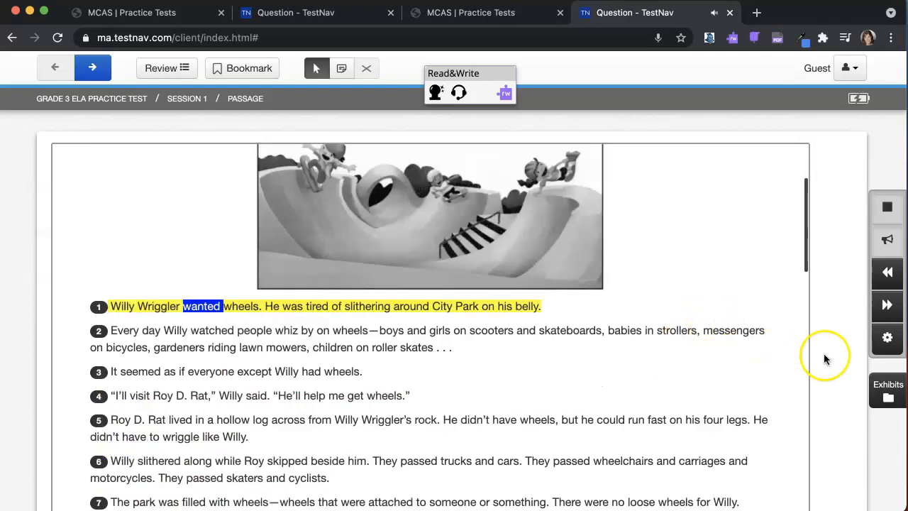
# Step: Play the passage aloud, enable Click-to-Hear on paragraph 2, then stop playback
pyautogui.click(886, 306)
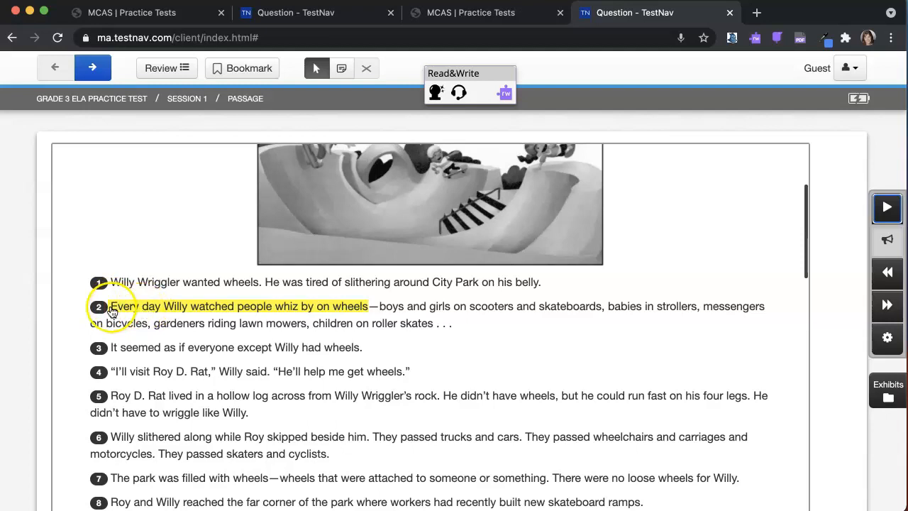
pyautogui.scroll(3)
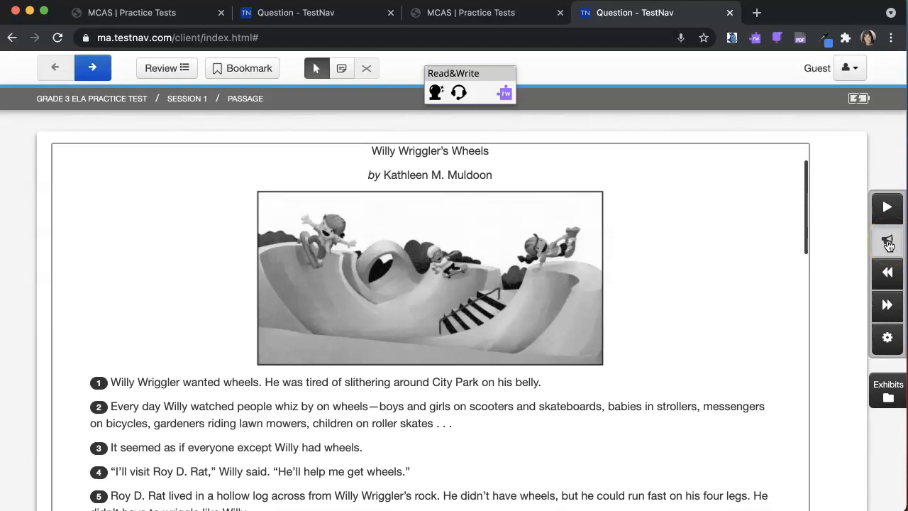
pyautogui.moveTo(888, 240)
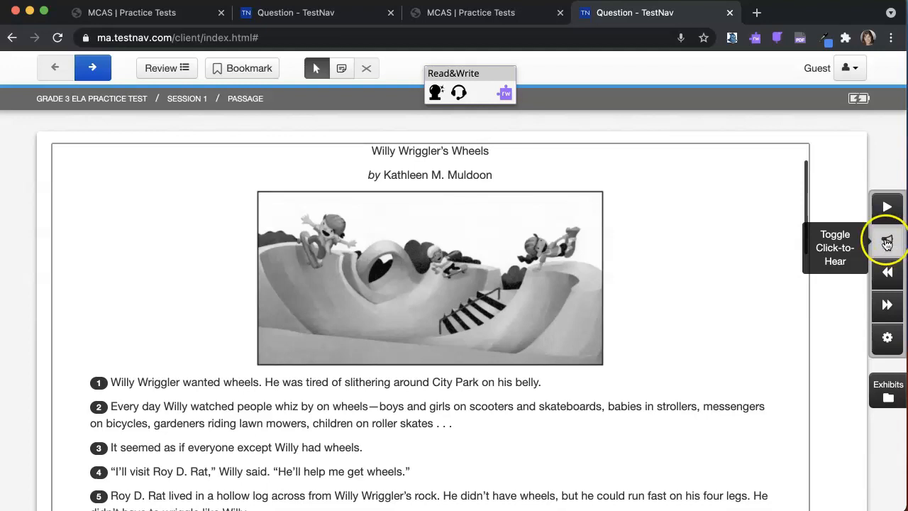
pyautogui.click(886, 240)
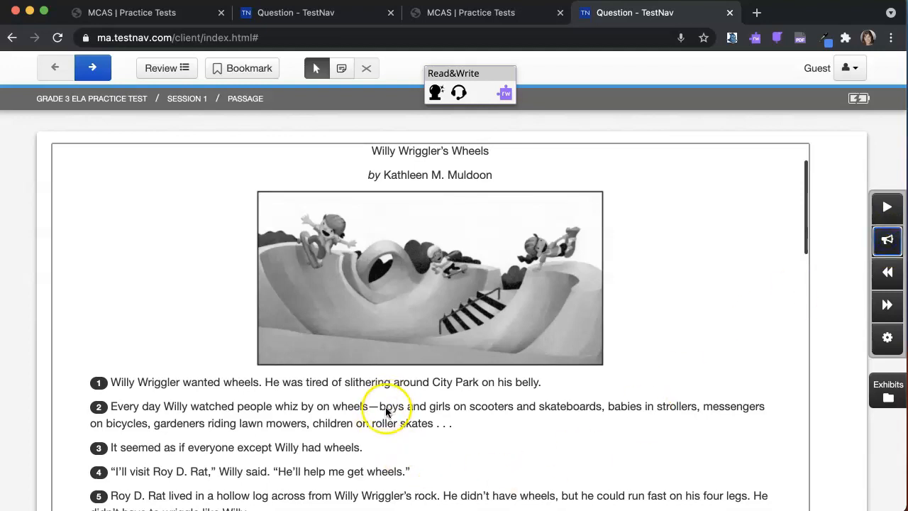
pyautogui.moveTo(692, 397)
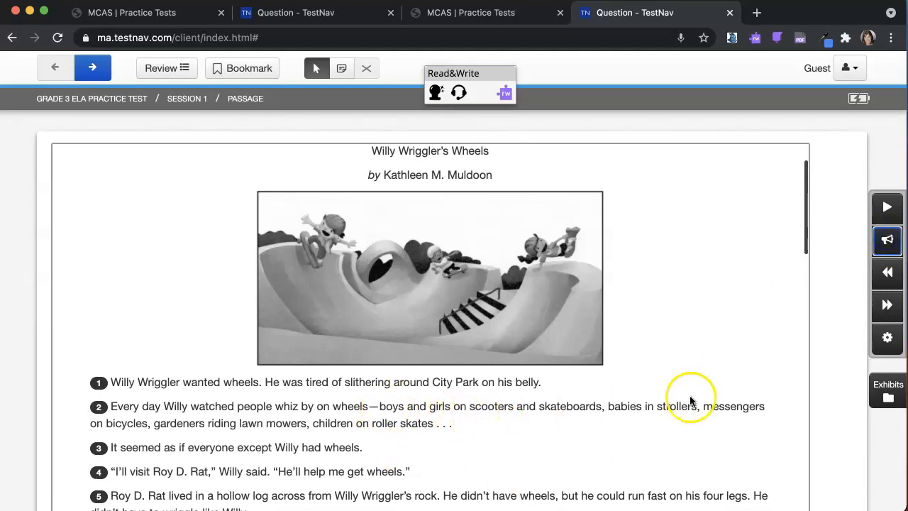
pyautogui.moveTo(533, 424)
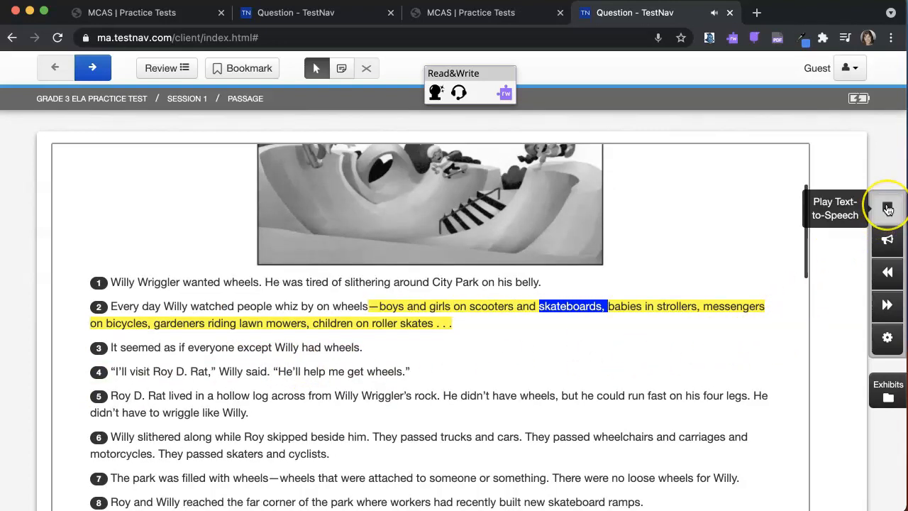
pyautogui.click(888, 207)
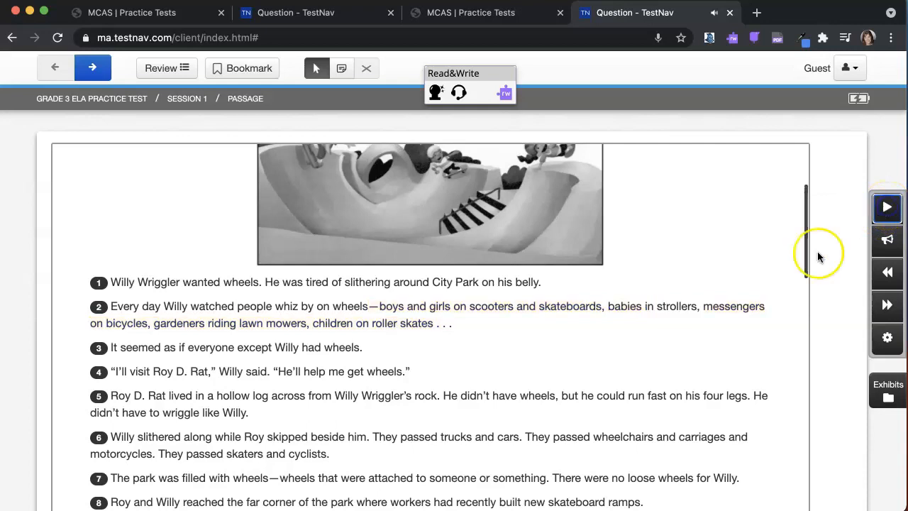
pyautogui.moveTo(249, 334)
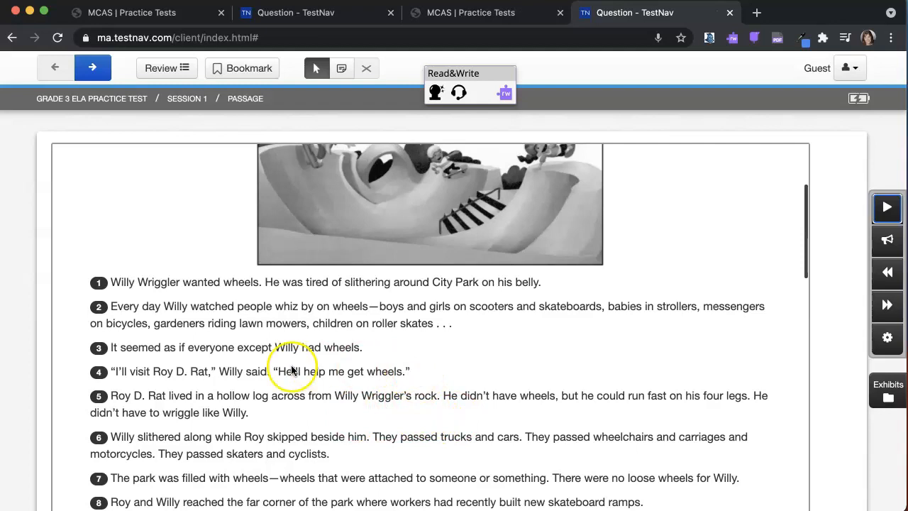
pyautogui.moveTo(887, 244)
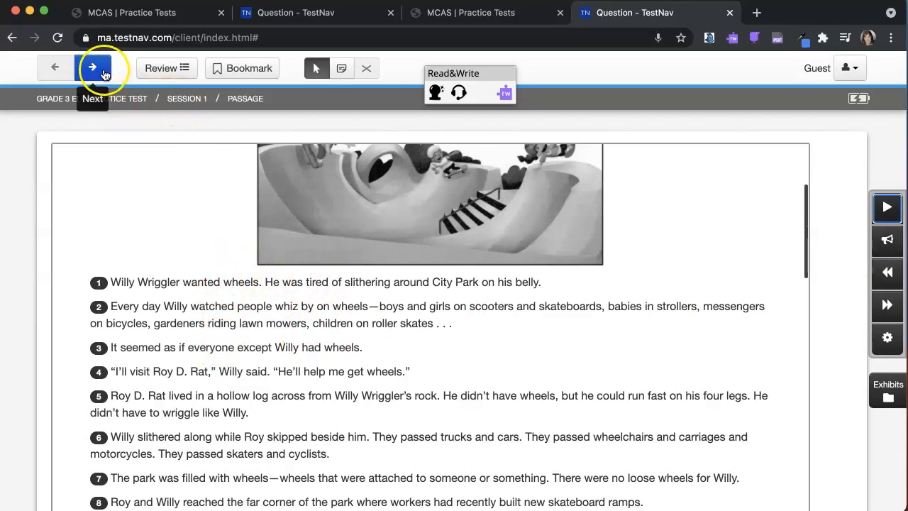
pyautogui.click(92, 68)
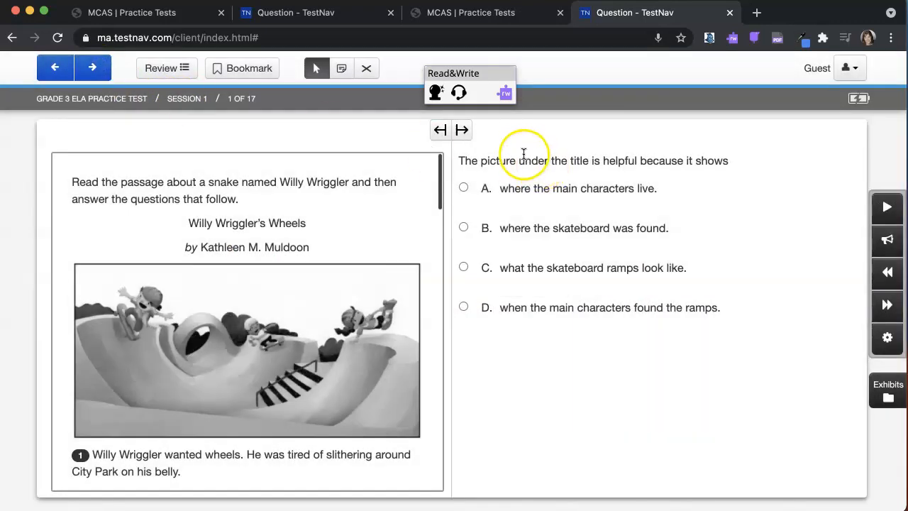
pyautogui.moveTo(447, 163)
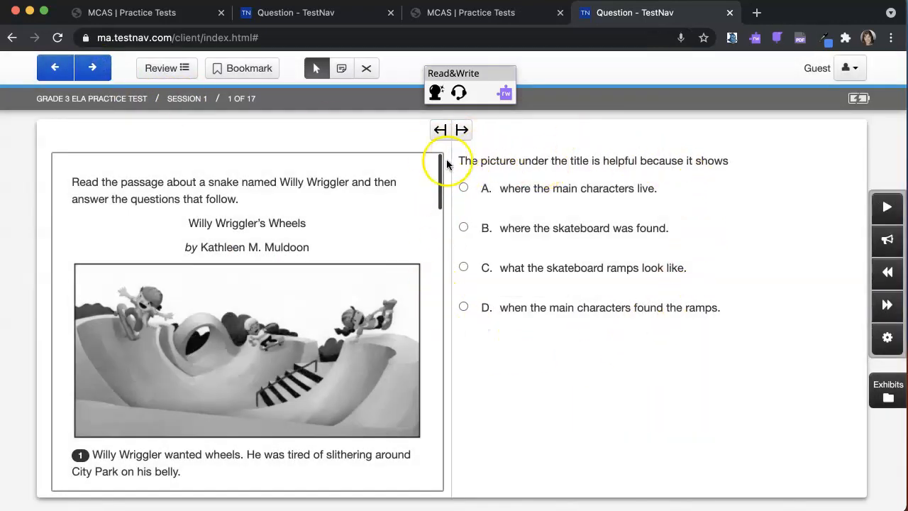
pyautogui.moveTo(508, 193)
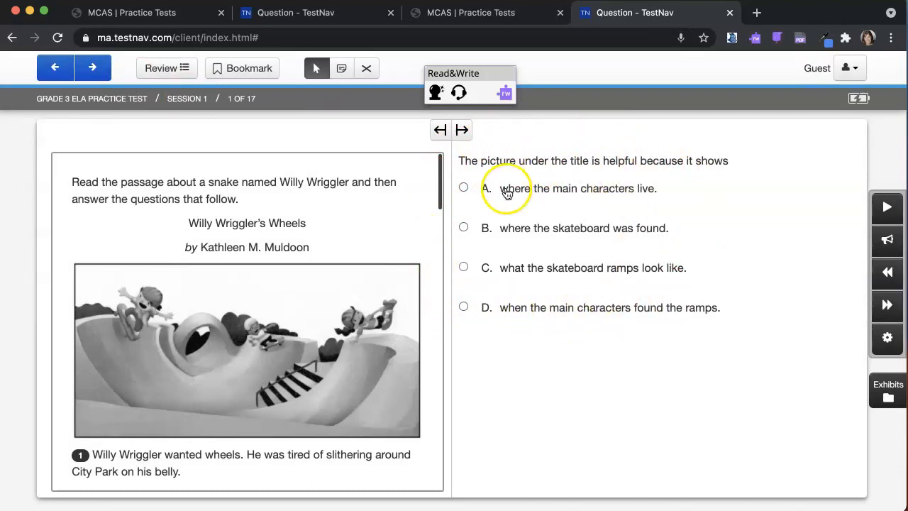
pyautogui.moveTo(523, 275)
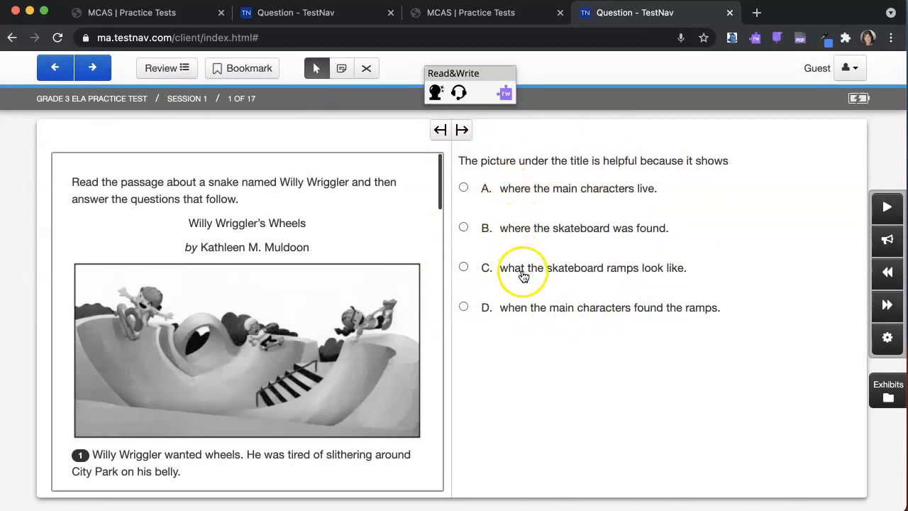
pyautogui.moveTo(888, 240)
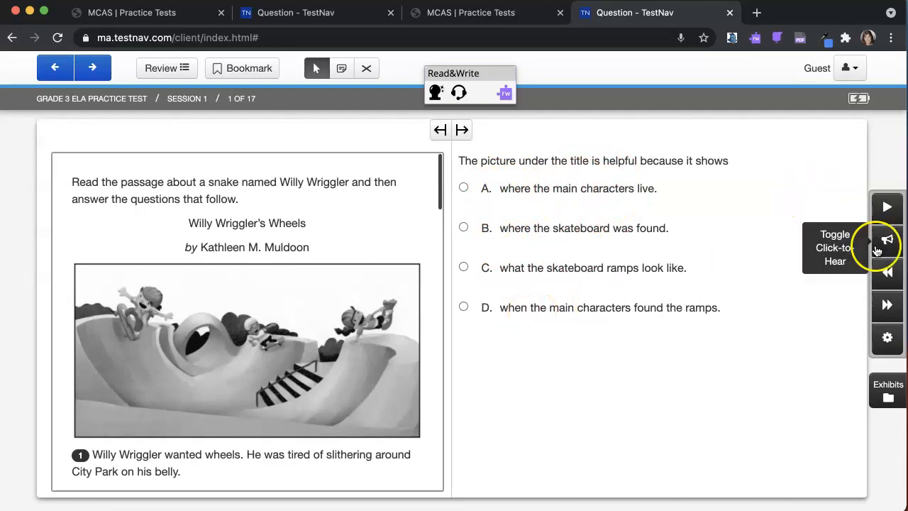
pyautogui.click(886, 239)
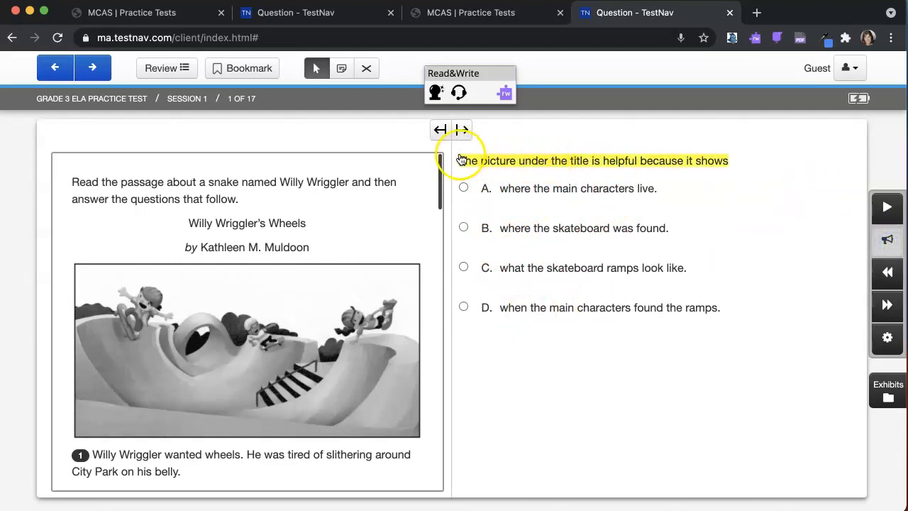
pyautogui.doubleClick(497, 160)
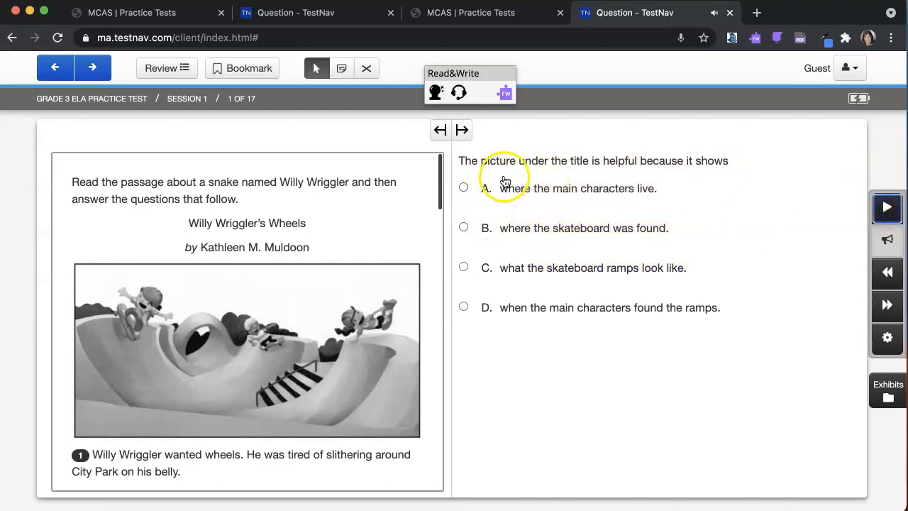
pyautogui.moveTo(627, 249)
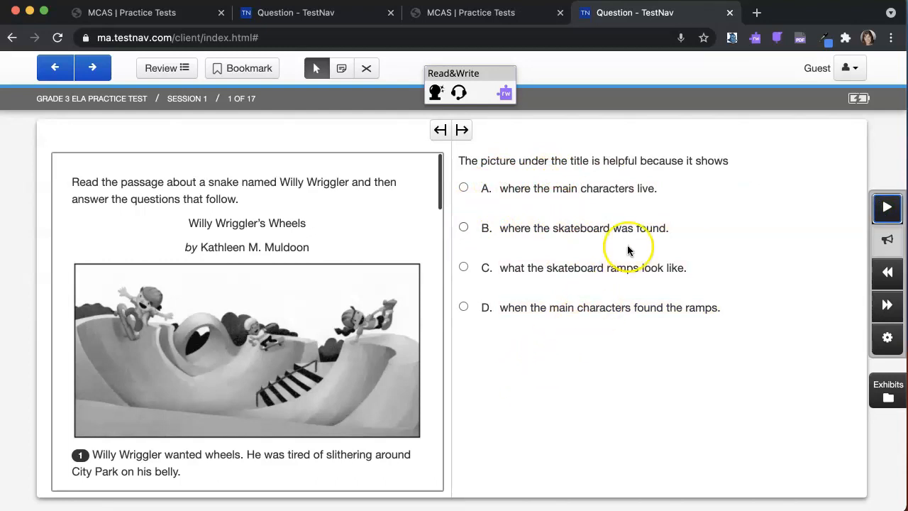
pyautogui.moveTo(732, 198)
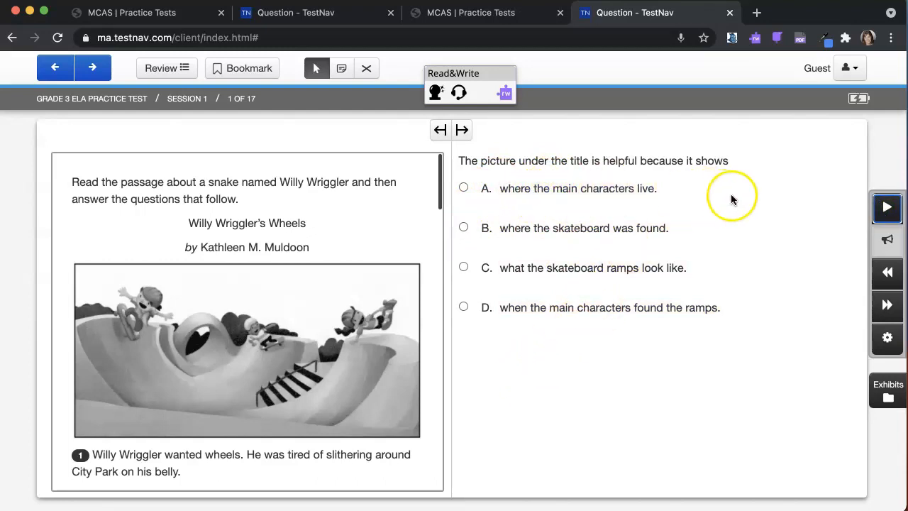
pyautogui.moveTo(900, 232)
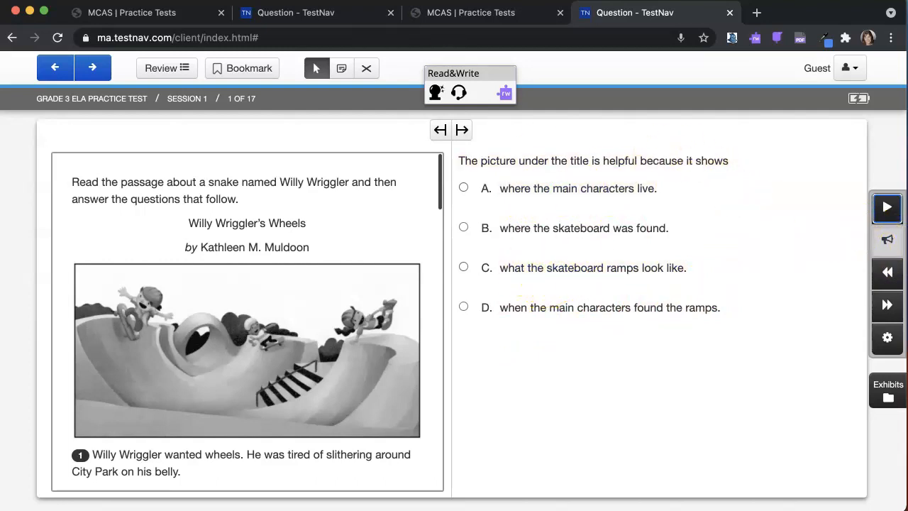
pyautogui.moveTo(426, 81)
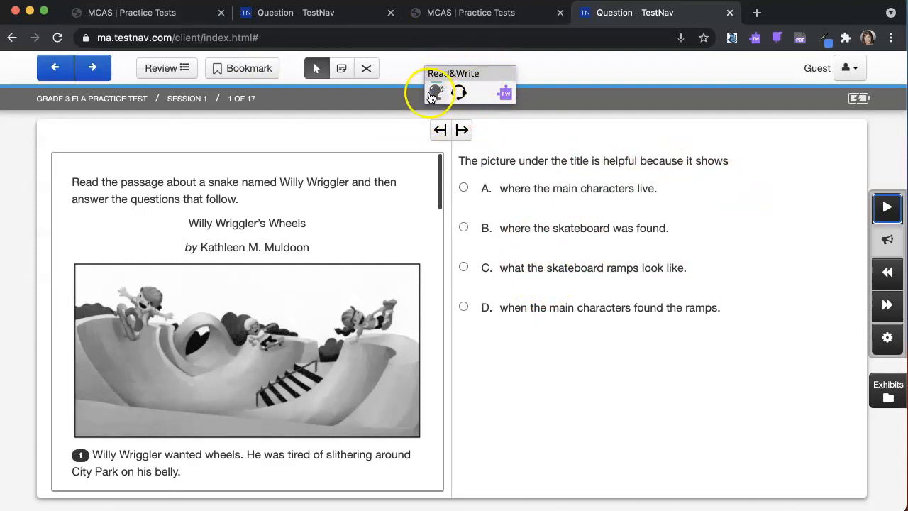
pyautogui.moveTo(457, 93)
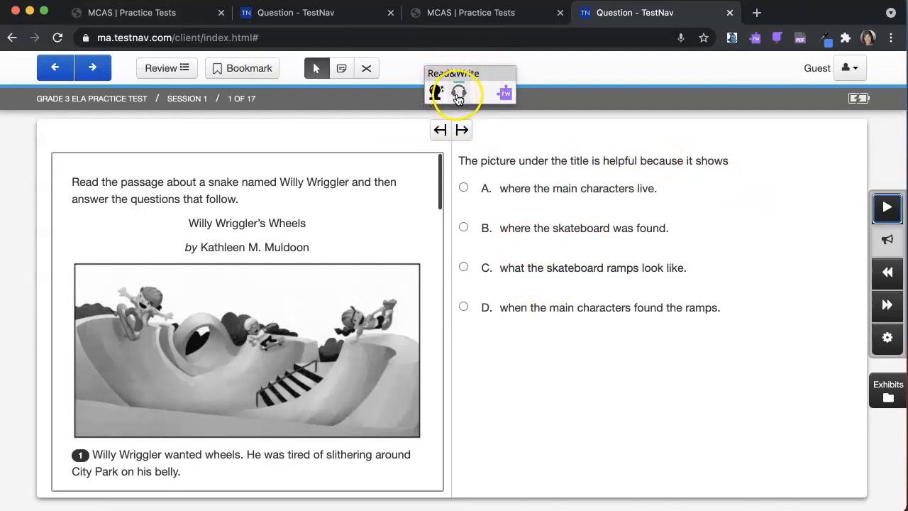
pyautogui.moveTo(161, 68)
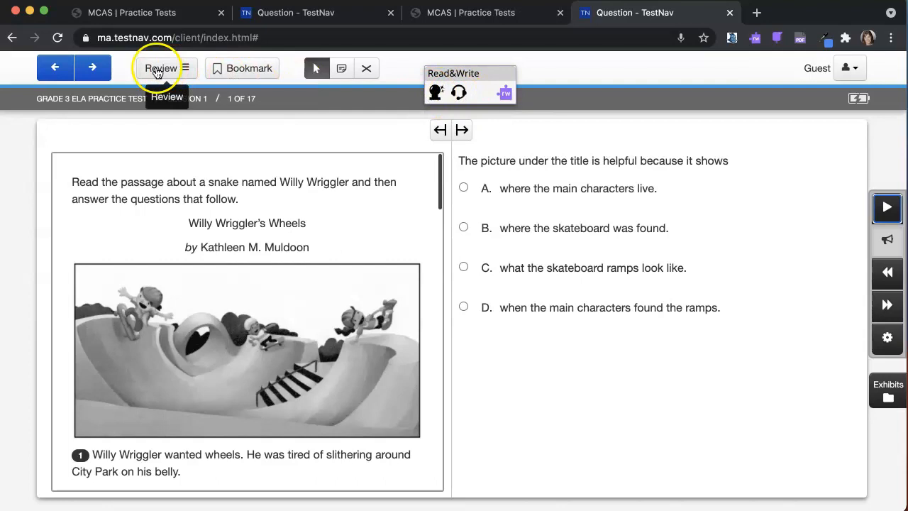
# Step: Jump to Question 9, the Roy's-point-of-view story prompt, via the Review list
pyautogui.click(161, 69)
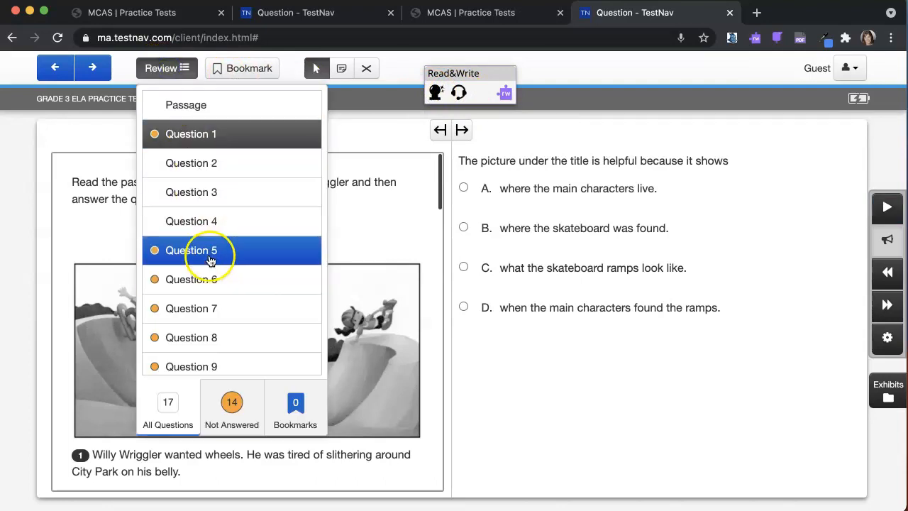
pyautogui.click(186, 105)
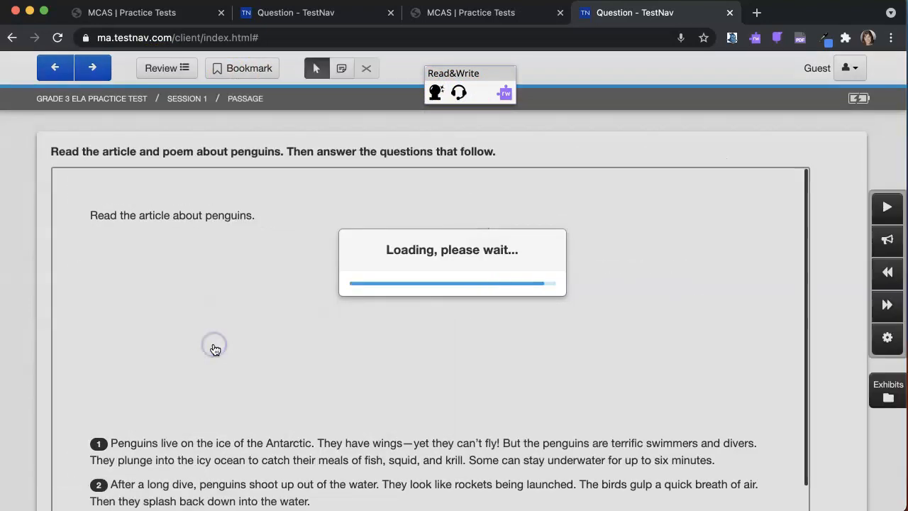
pyautogui.moveTo(54, 69)
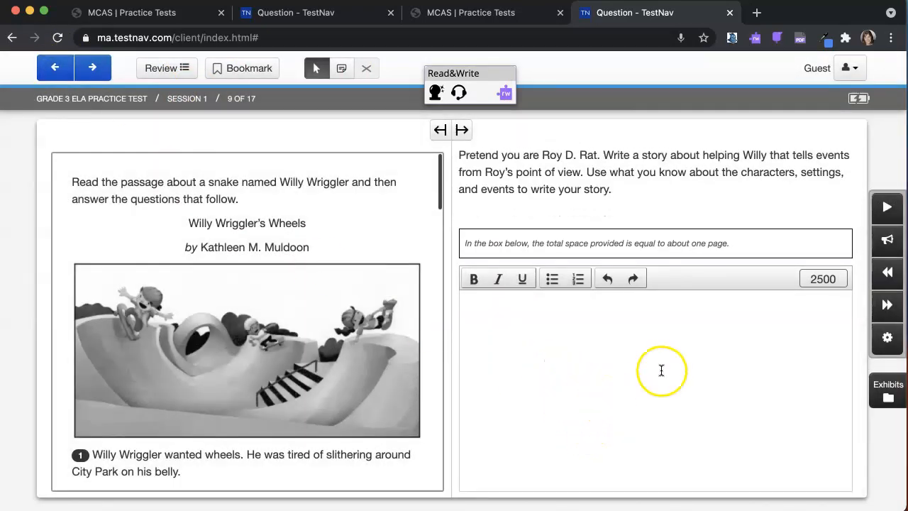
pyautogui.moveTo(411, 91)
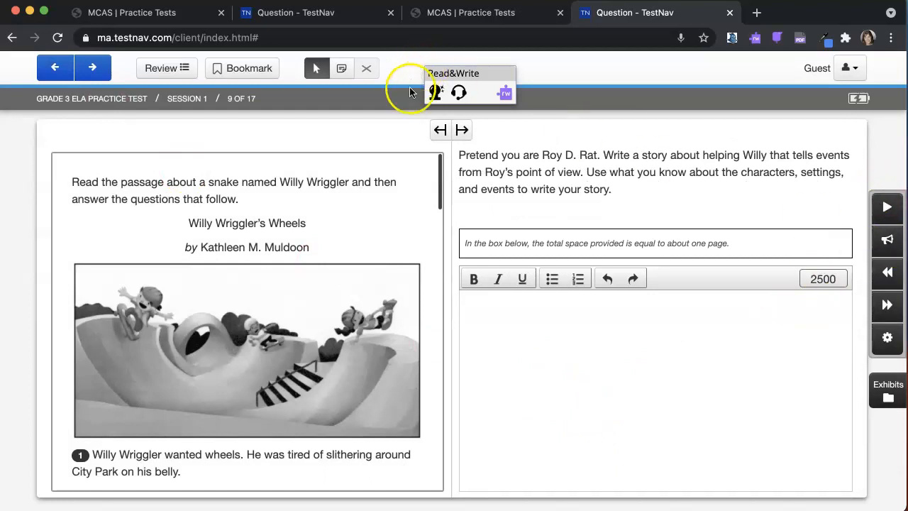
pyautogui.moveTo(437, 93)
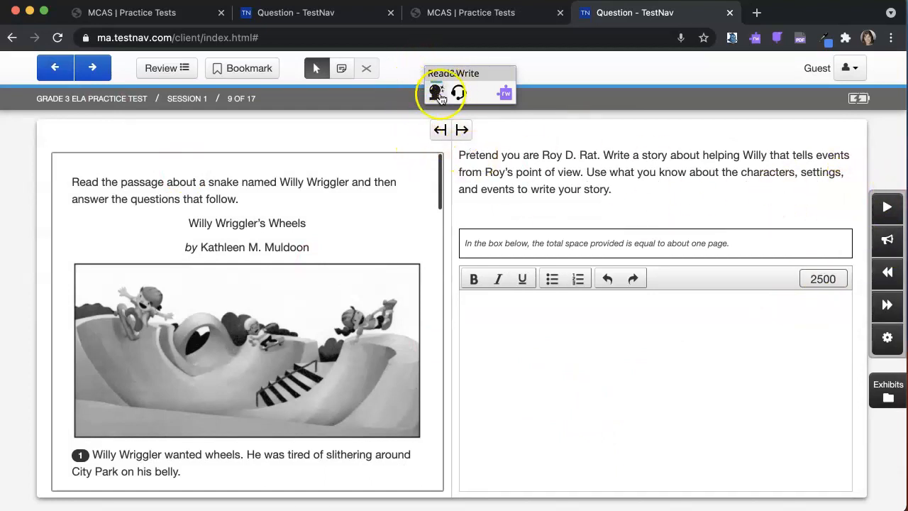
pyautogui.moveTo(437, 93)
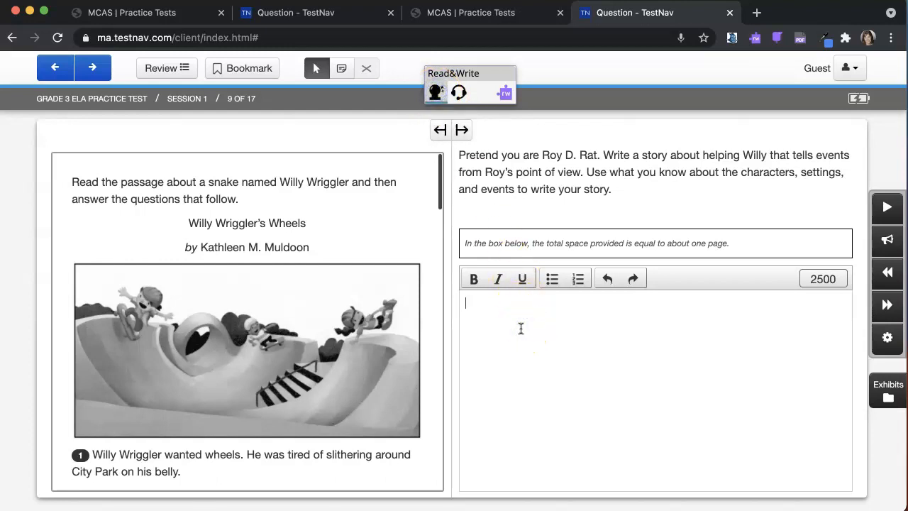
# Step: Write 'Roy Rat liked to skateboard.' using word prediction for 'to' and 'skateboard'
pyautogui.write('Roy')
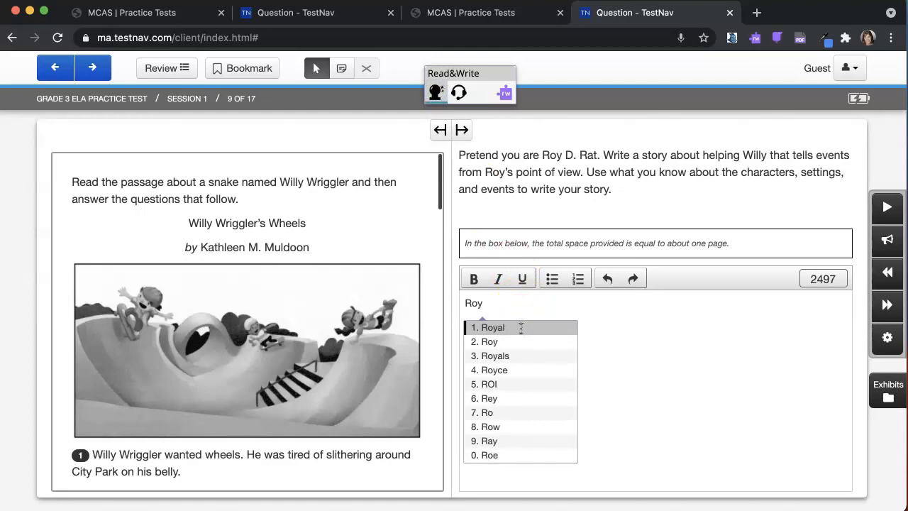
pyautogui.write('Rat lik')
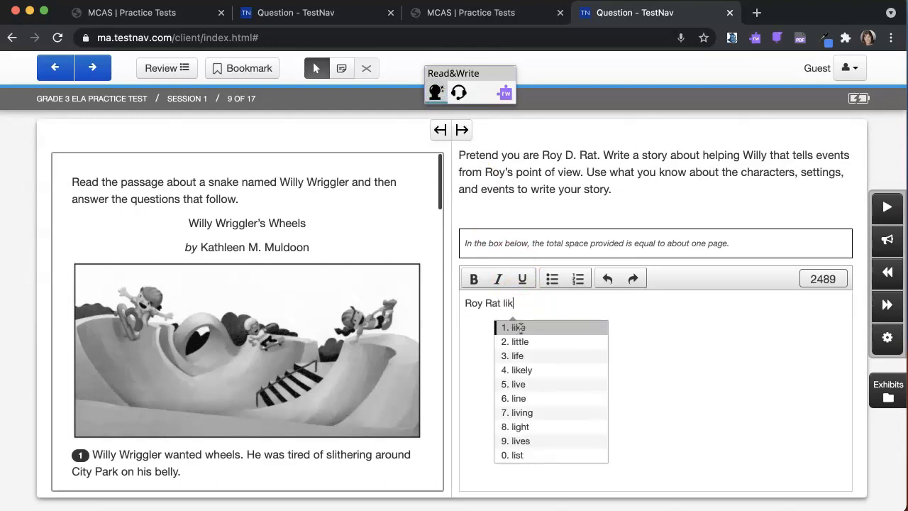
pyautogui.write('ed')
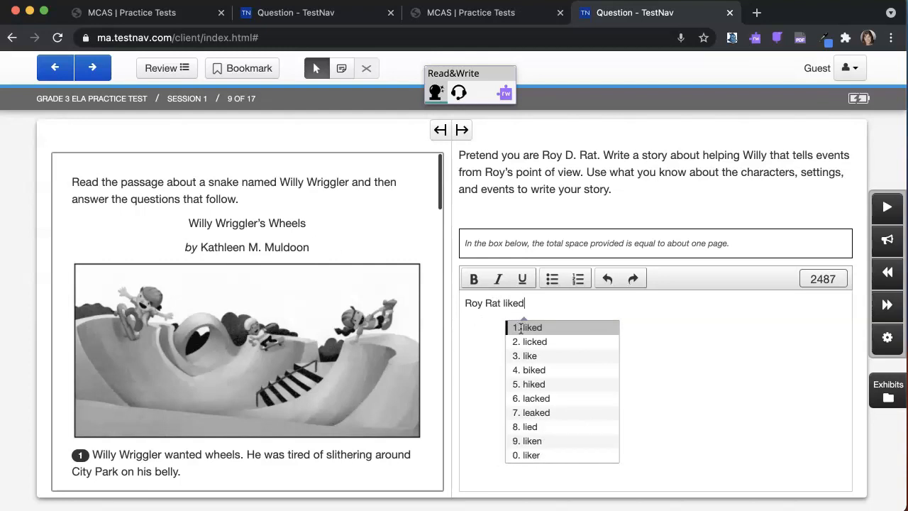
pyautogui.press('Backspace')
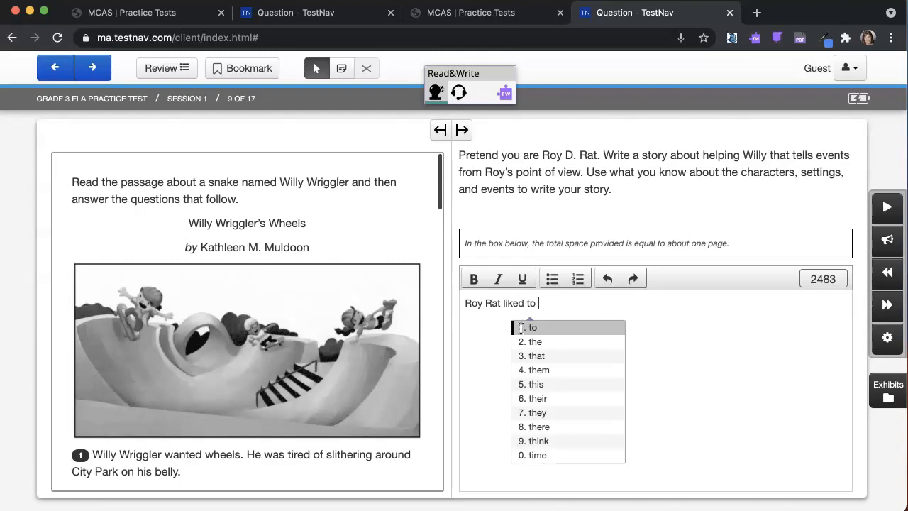
pyautogui.write('ska')
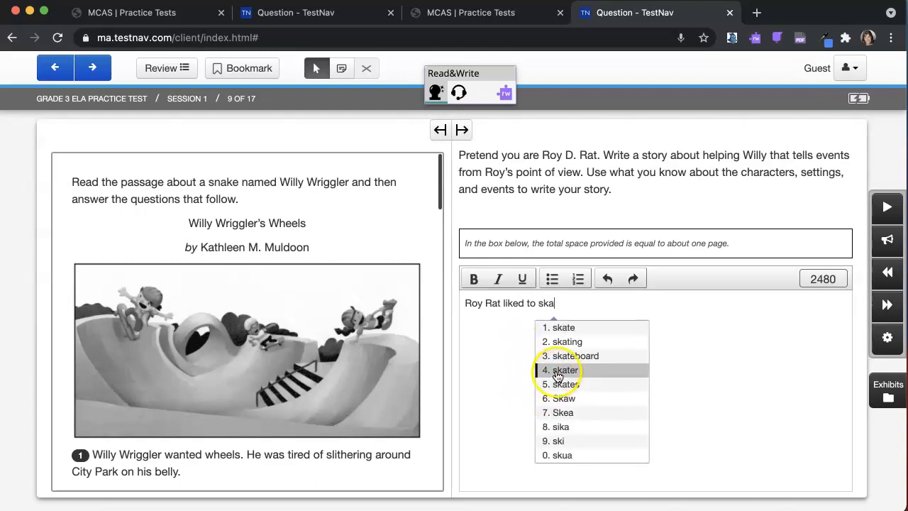
pyautogui.click(574, 355)
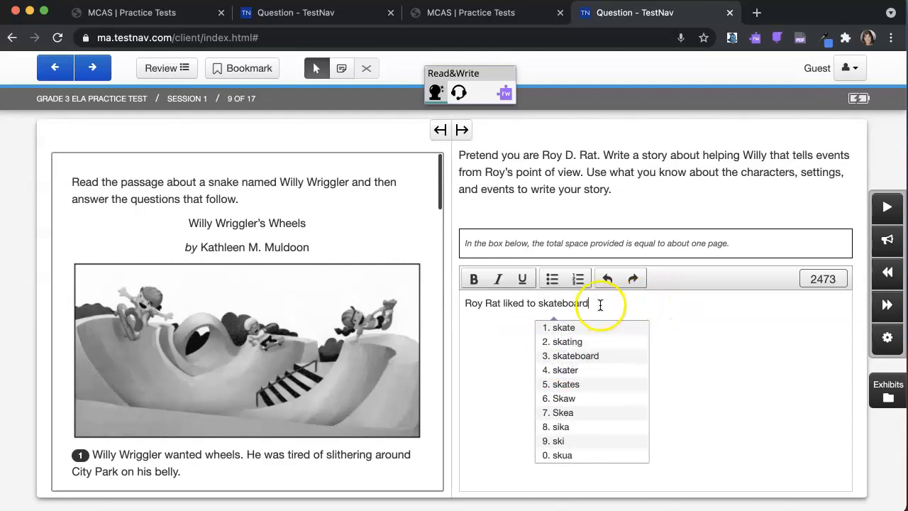
pyautogui.moveTo(630, 308)
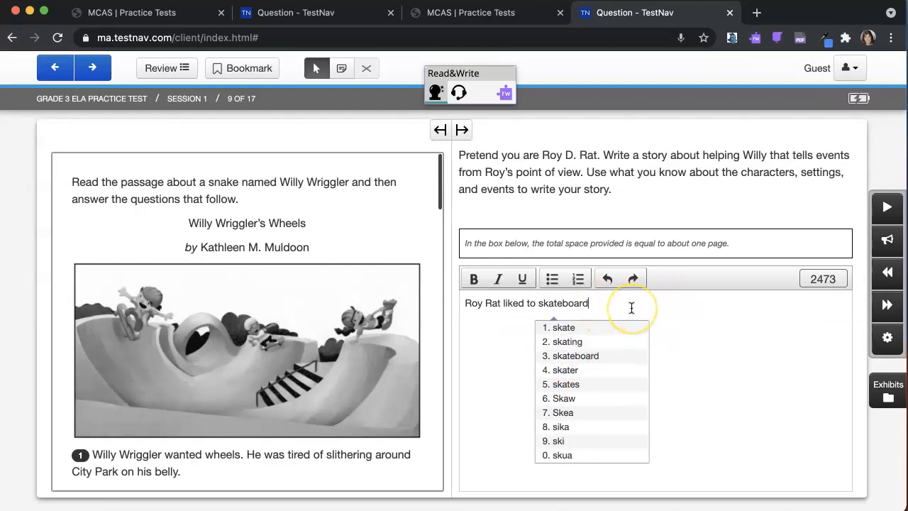
pyautogui.write('.')
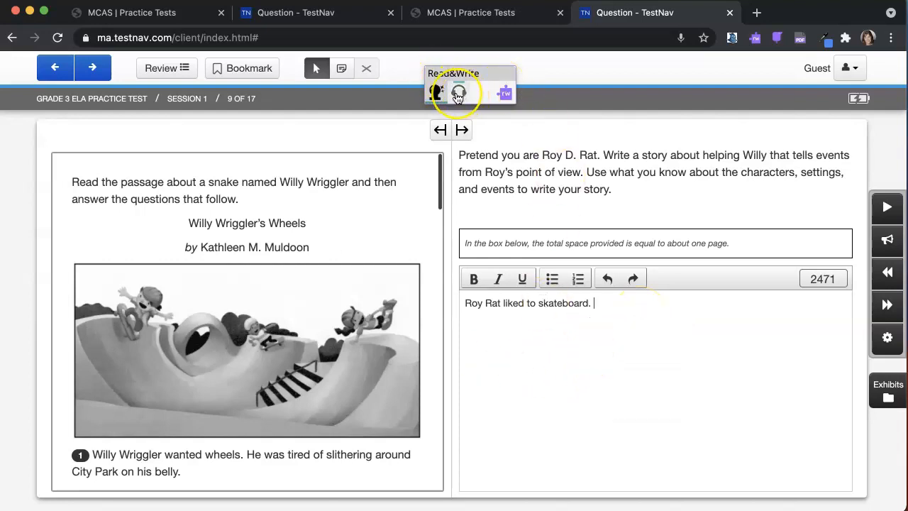
pyautogui.moveTo(457, 92)
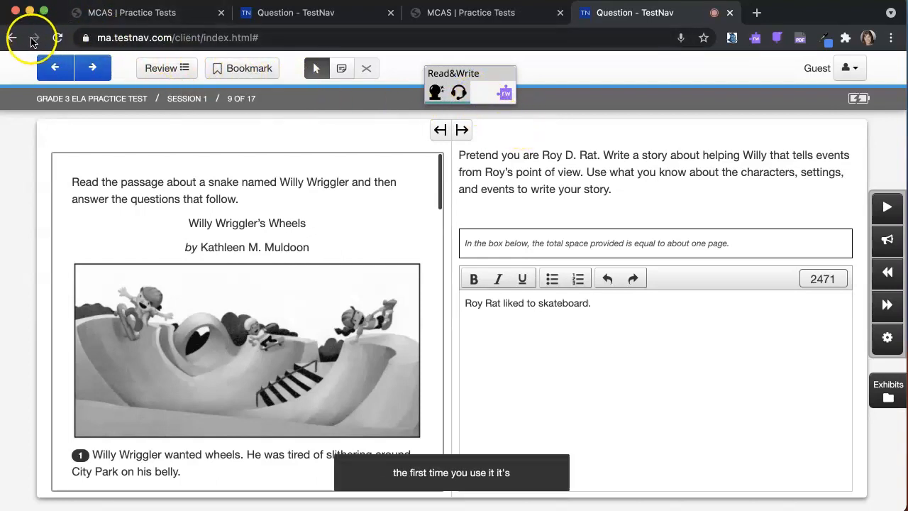
pyautogui.moveTo(610, 457)
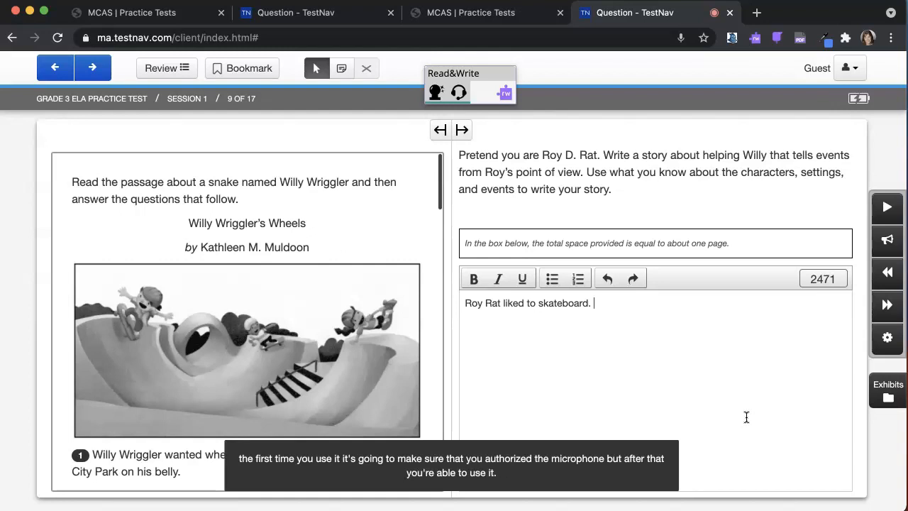
# Step: Dictate a sentence about authorizing the microphone the first time Talk&Type is used
pyautogui.write("the first time you use it it's going to make sure that you authorized the microphone but after that you're able to use it.")
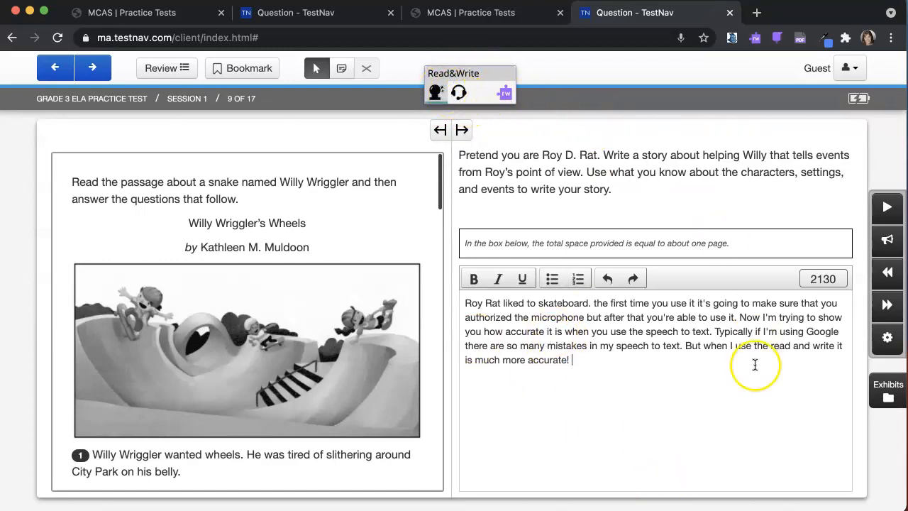
pyautogui.moveTo(712, 347)
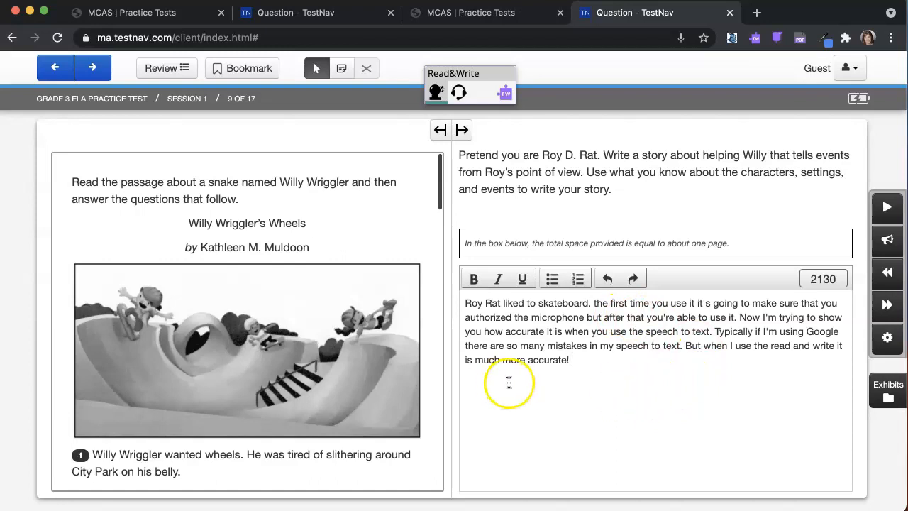
pyautogui.moveTo(459, 92)
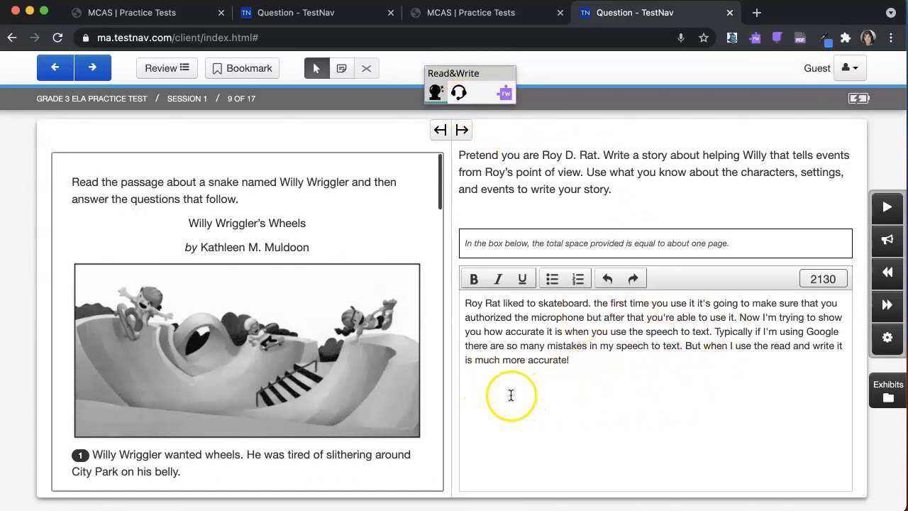
pyautogui.moveTo(546, 389)
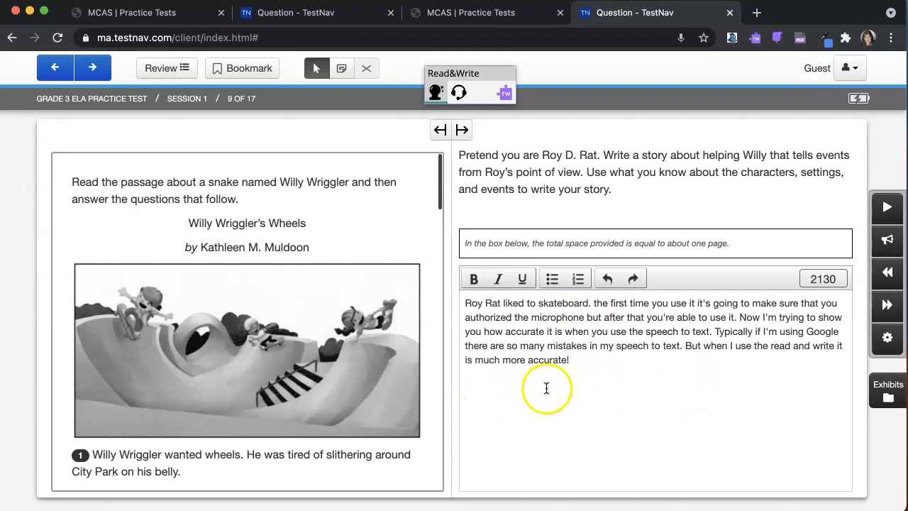
pyautogui.moveTo(468, 398)
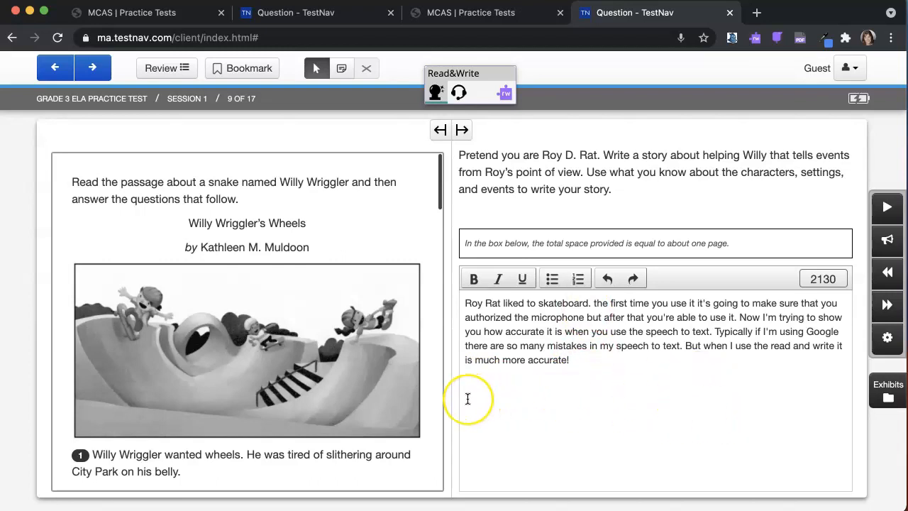